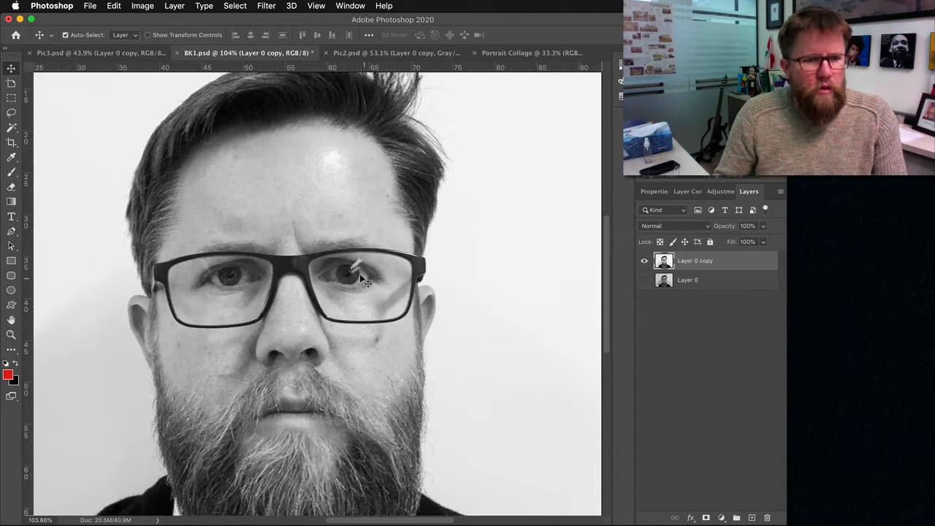
# Frame the right eye and glasses lens with a Rectangular Marquee selection, refining its size and position.
pyautogui.click(11, 99)
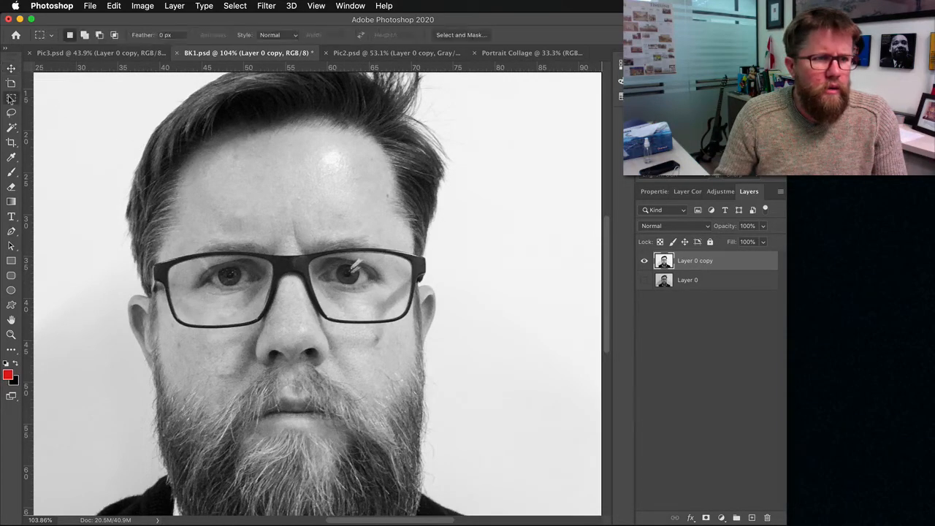
pyautogui.moveTo(11, 82)
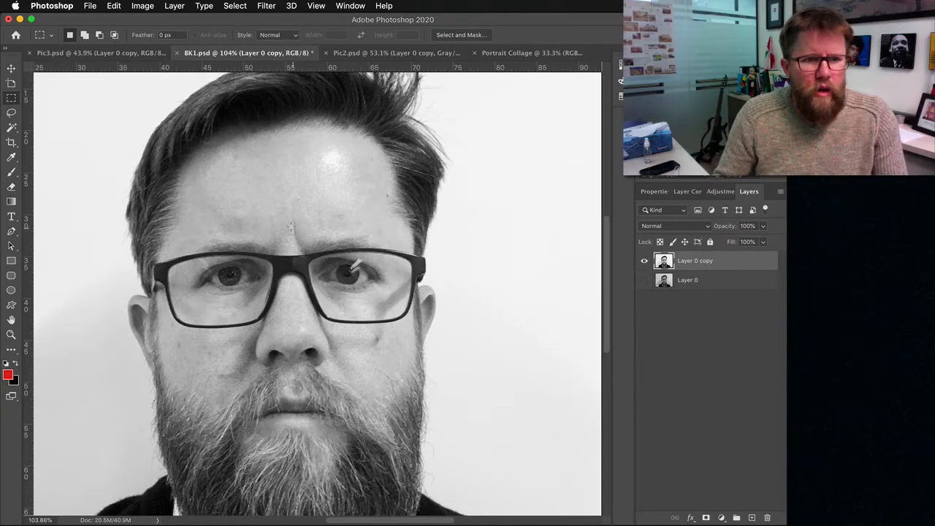
pyautogui.moveTo(293, 227); pyautogui.dragTo(427, 341)
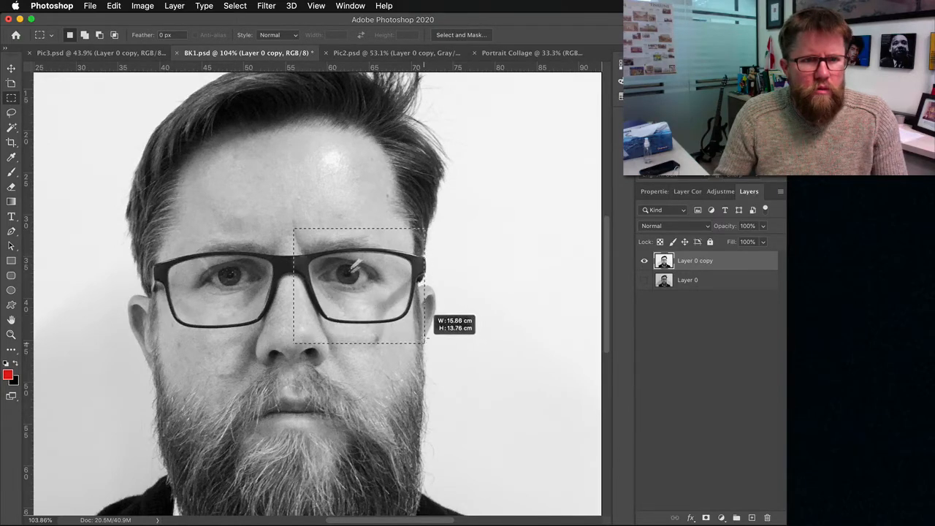
pyautogui.moveTo(430, 337); pyautogui.dragTo(439, 333)
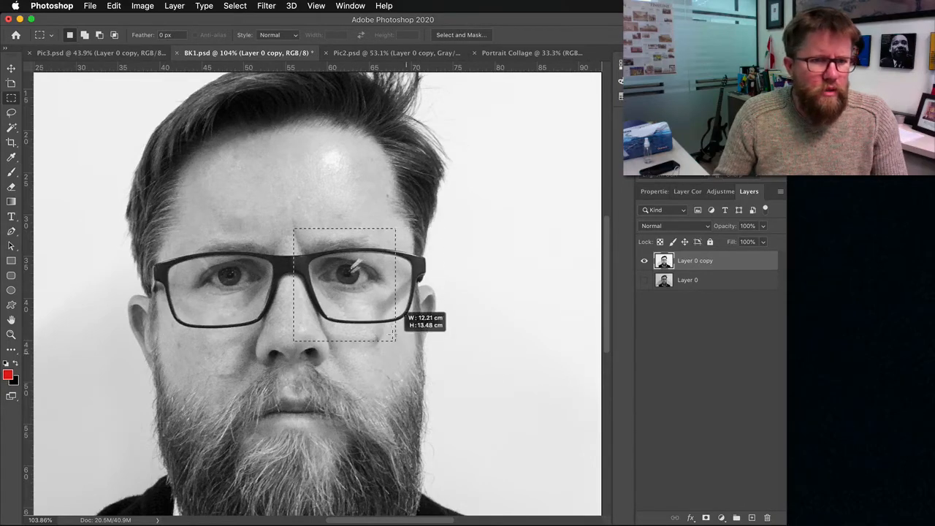
pyautogui.moveTo(394, 343); pyautogui.dragTo(432, 364)
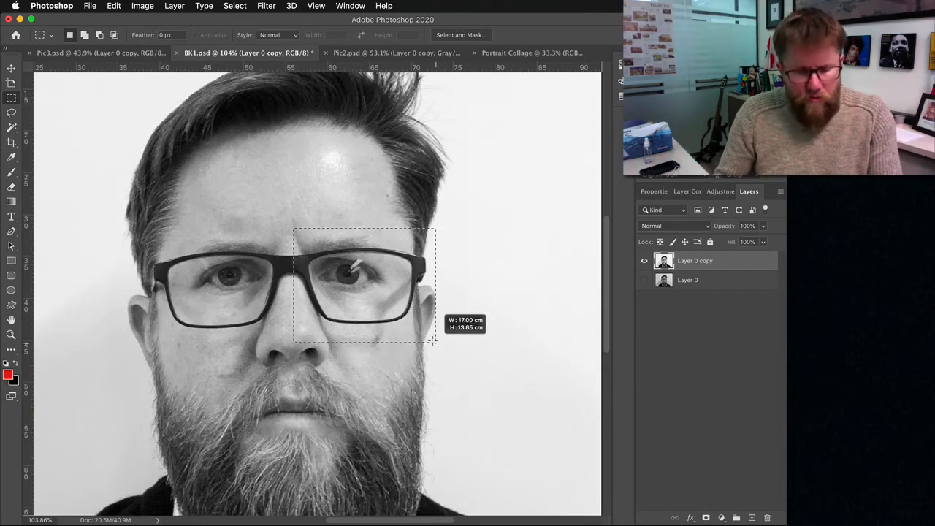
pyautogui.moveTo(435, 344); pyautogui.dragTo(442, 328)
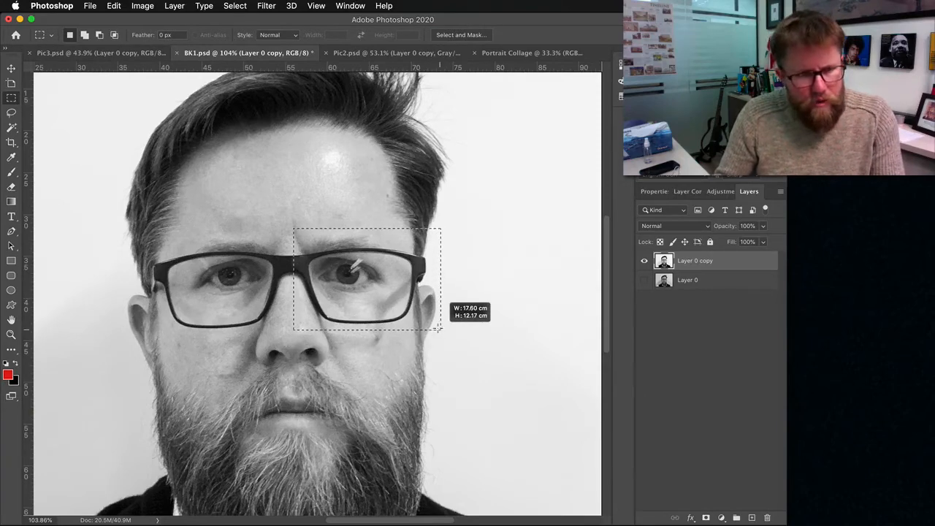
pyautogui.moveTo(365, 278); pyautogui.dragTo(329, 249)
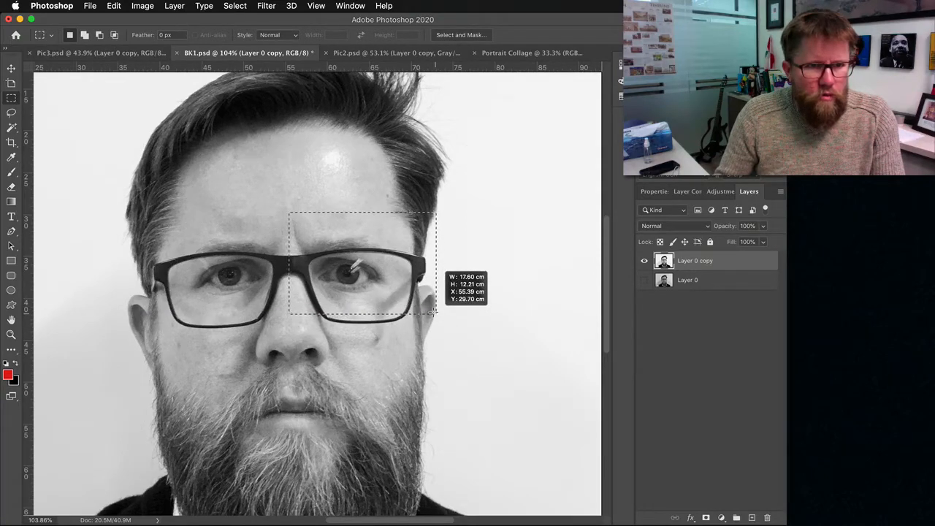
pyautogui.moveTo(363, 263); pyautogui.dragTo(385, 278)
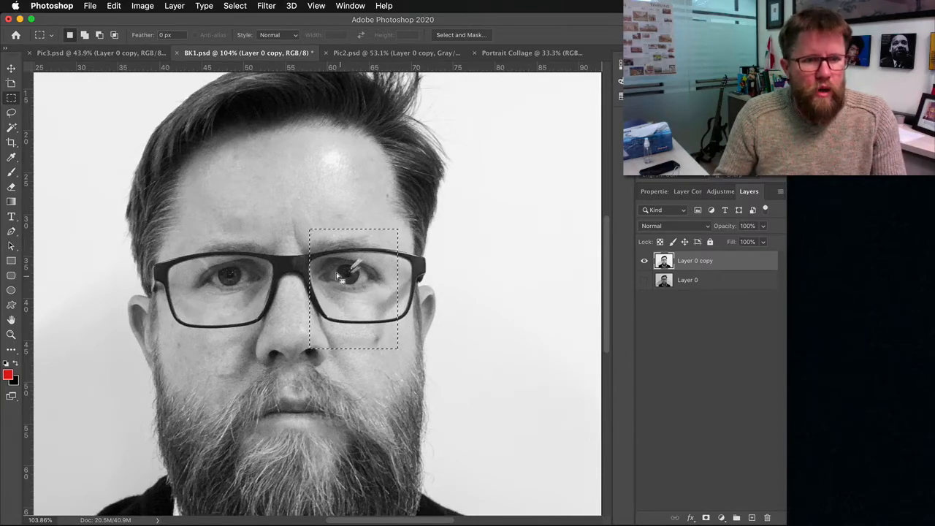
# Copy the eye-and-lens selection onto a new Layer 1 via Layer Via Copy, then ready the Move tool.
pyautogui.rightClick(354, 278)
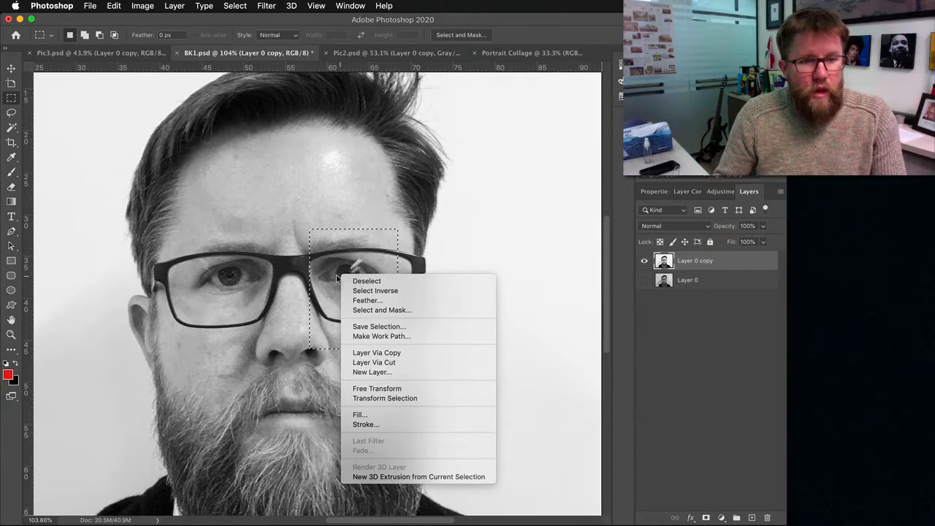
pyautogui.moveTo(376, 351)
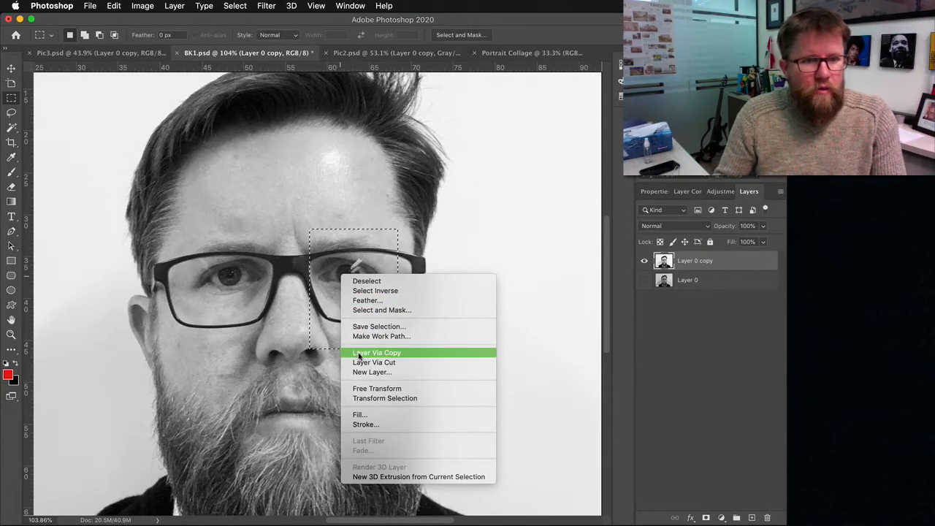
pyautogui.click(377, 352)
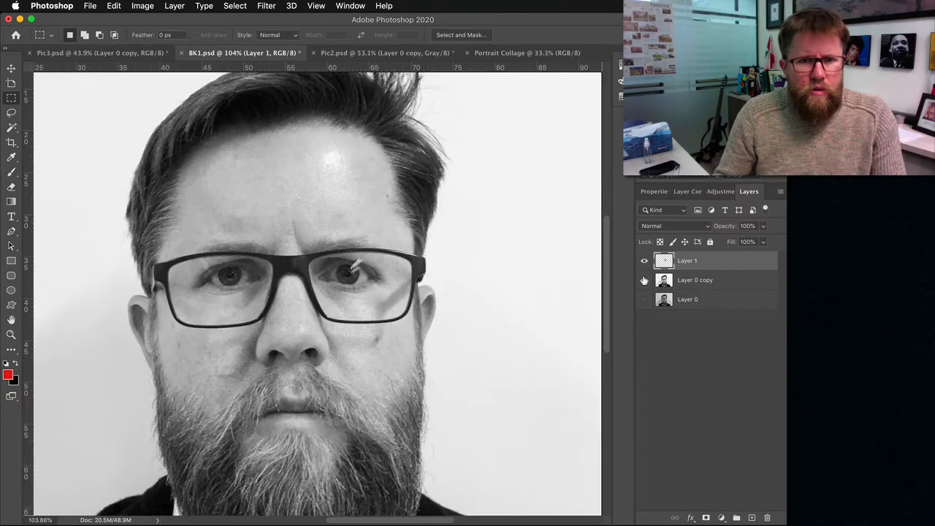
pyautogui.click(643, 280)
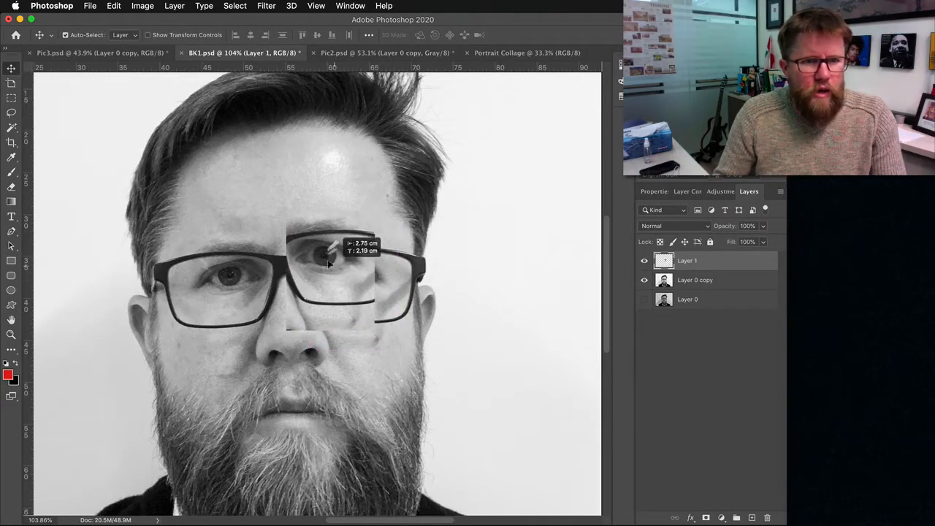
# Drag the eye piece into the Portrait Collage document so it lands as Layer 1 on the white page.
pyautogui.moveTo(329, 263); pyautogui.dragTo(387, 161)
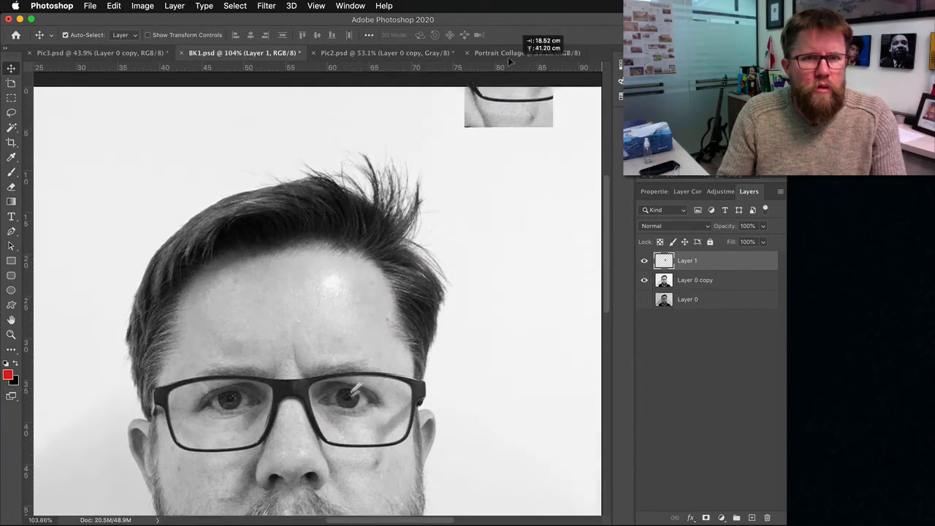
pyautogui.click(527, 53)
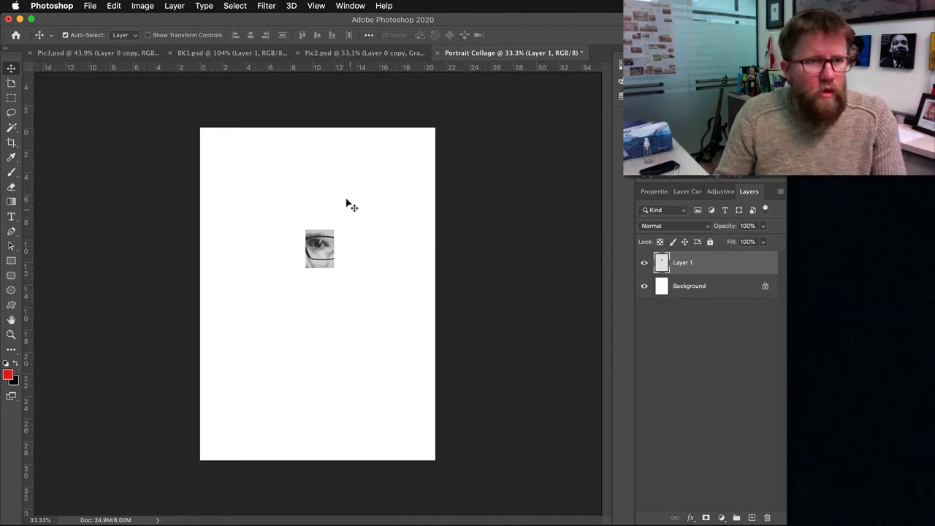
pyautogui.moveTo(330, 150)
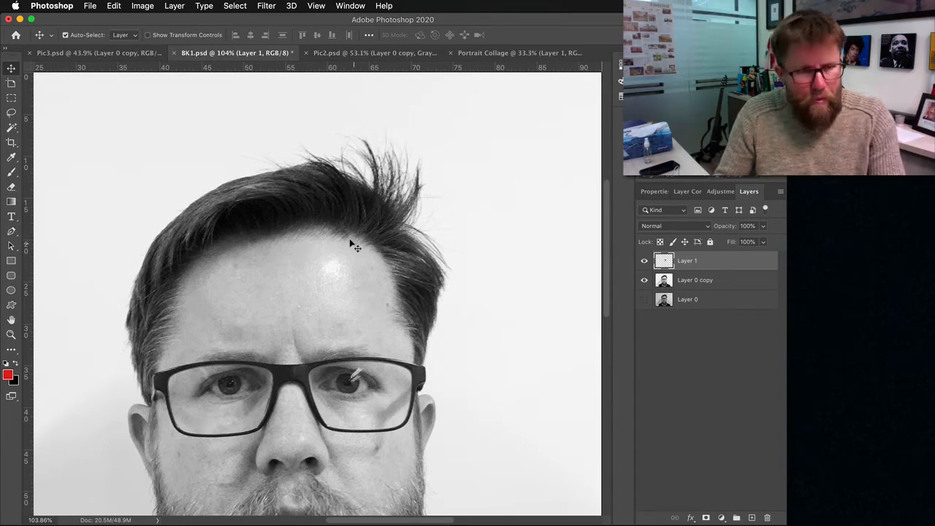
# Select a wide rectangle over the hair and attempt Layer Via Copy, dismissing the empty-selection error.
pyautogui.moveTo(117, 146); pyautogui.dragTo(153, 183)
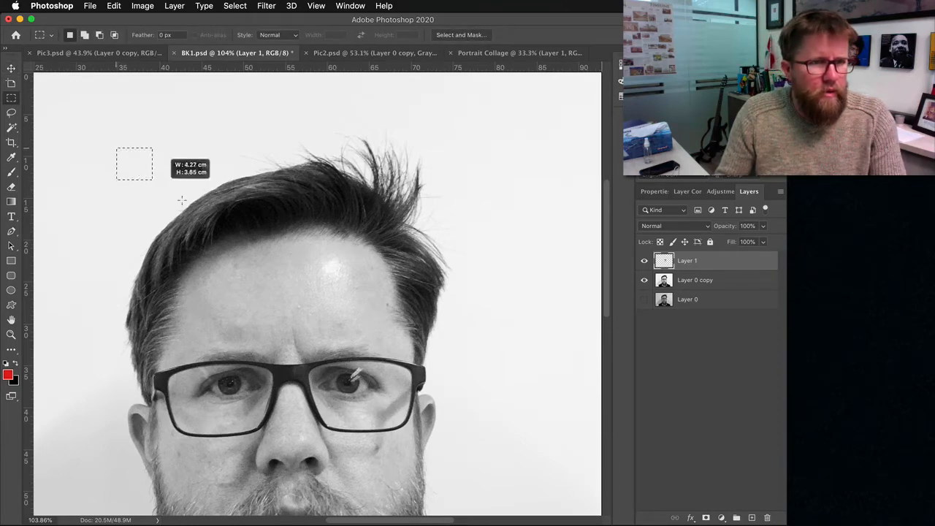
pyautogui.moveTo(117, 149); pyautogui.dragTo(459, 270)
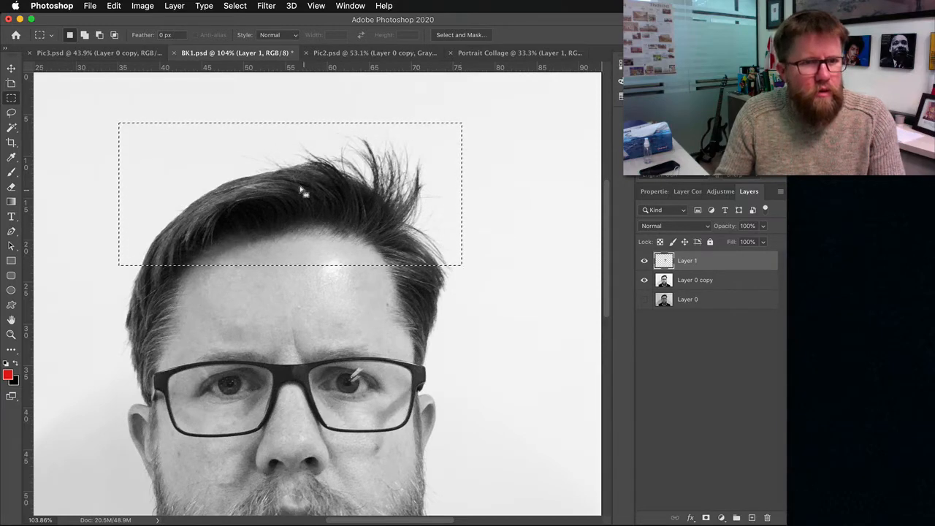
pyautogui.rightClick(301, 190)
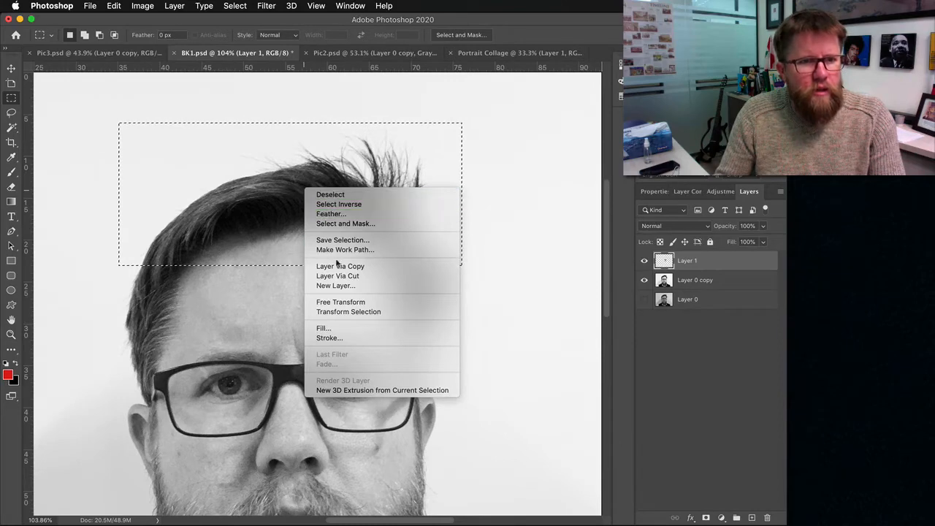
pyautogui.click(339, 265)
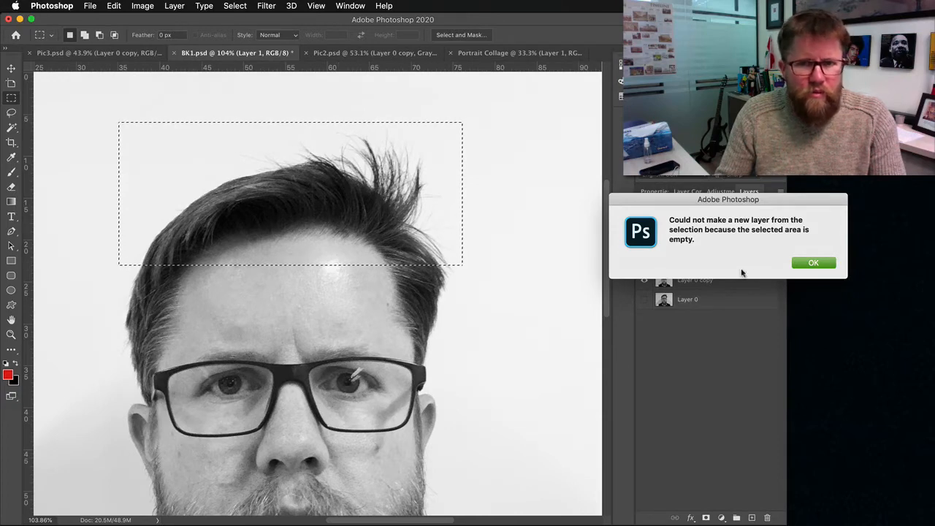
pyautogui.click(812, 263)
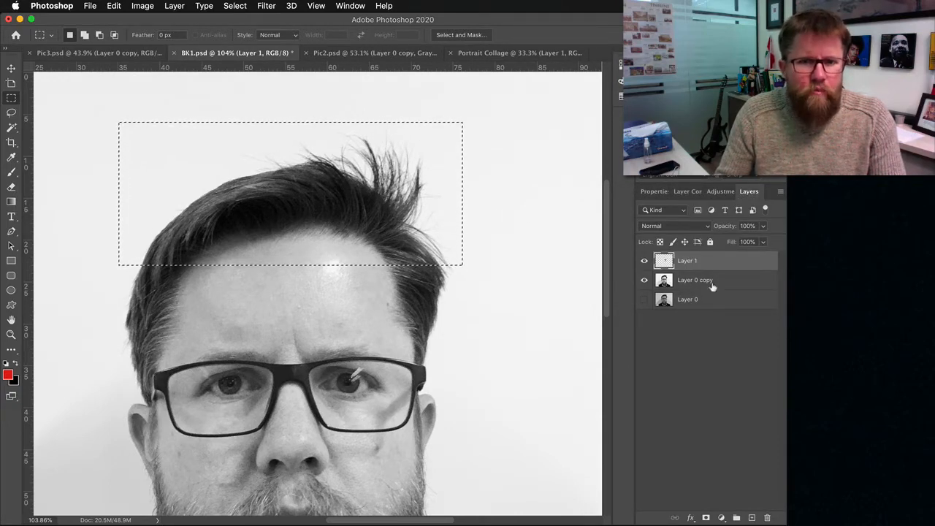
# Copy the hair strip from the Layer 0 copy photo onto Layer 2, then move it off the portrait.
pyautogui.click(695, 280)
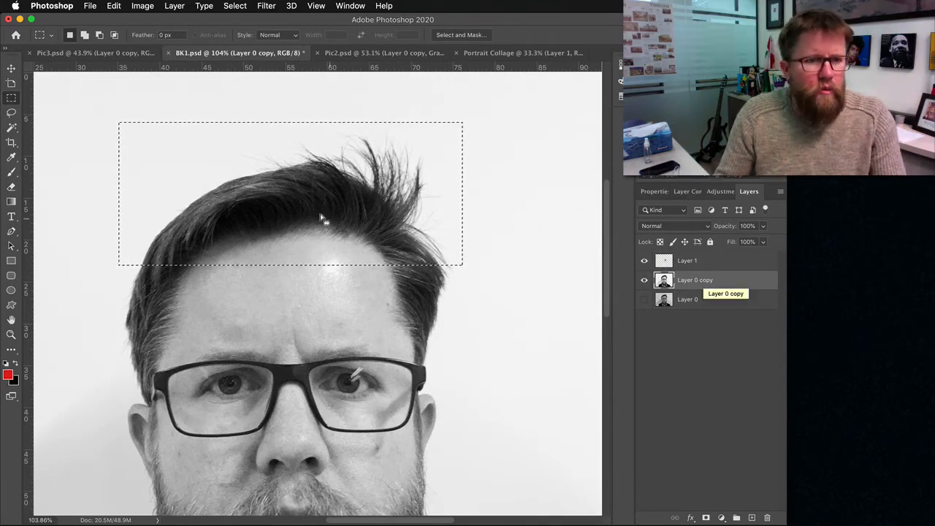
pyautogui.rightClick(321, 219)
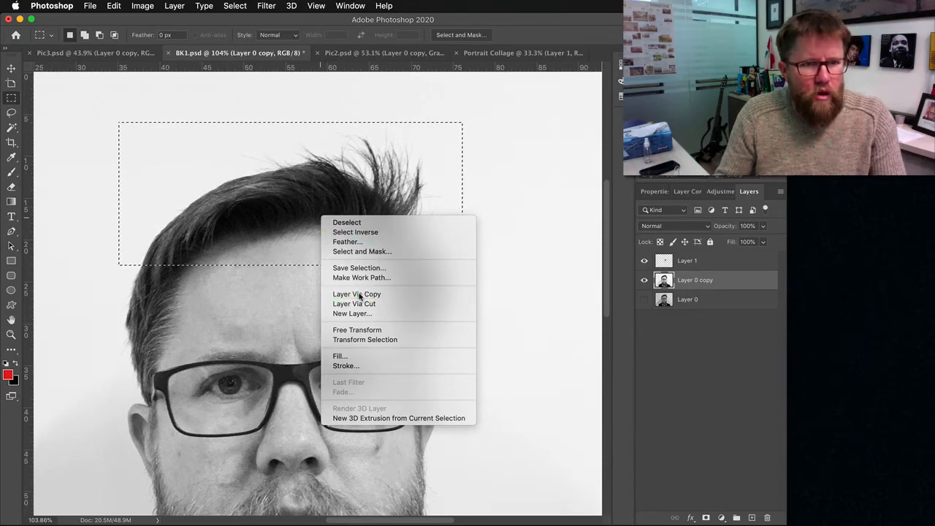
pyautogui.click(354, 302)
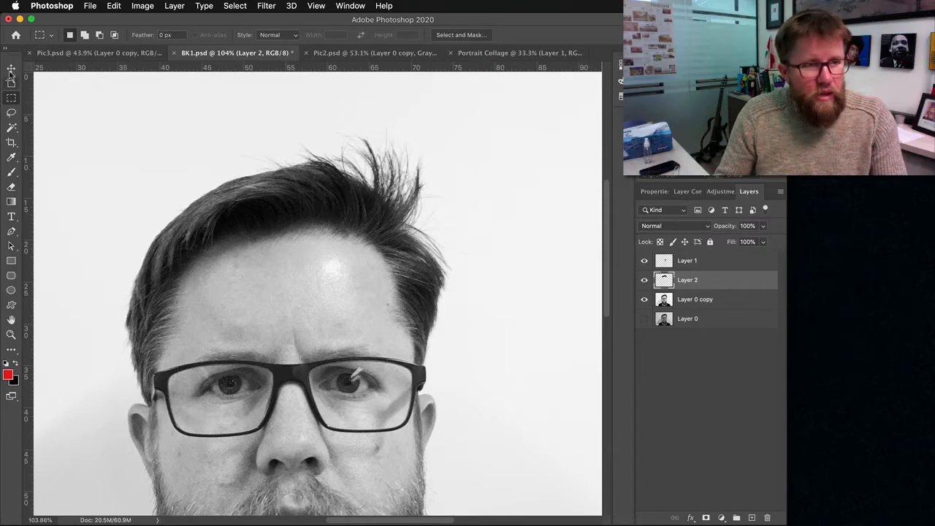
pyautogui.moveTo(11, 70)
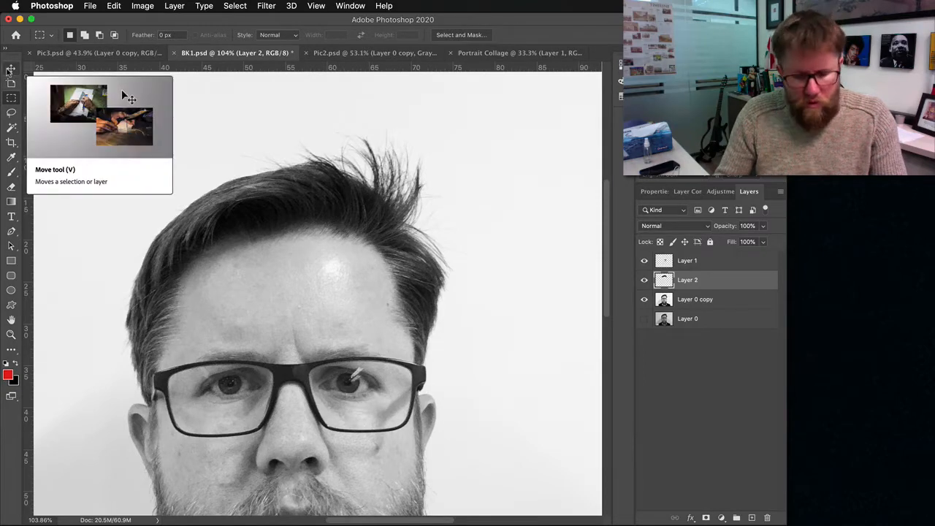
pyautogui.click(11, 69)
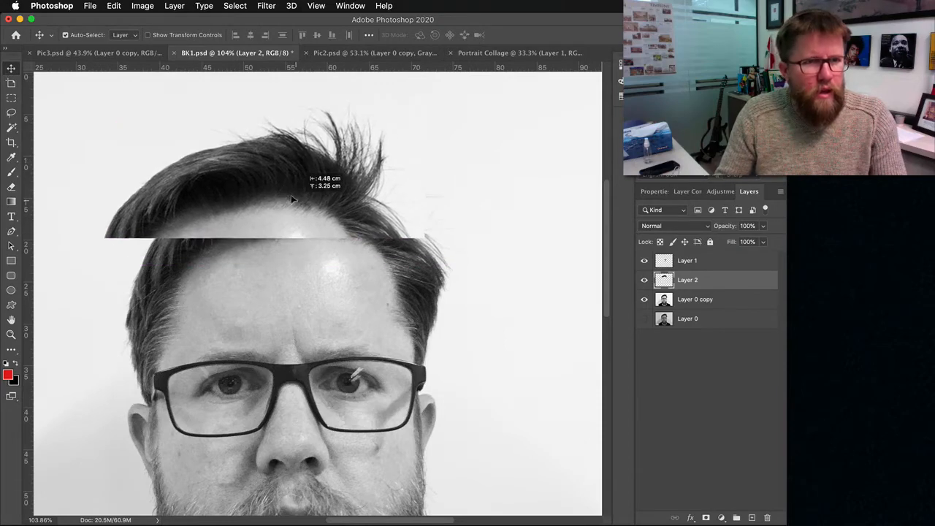
pyautogui.click(511, 53)
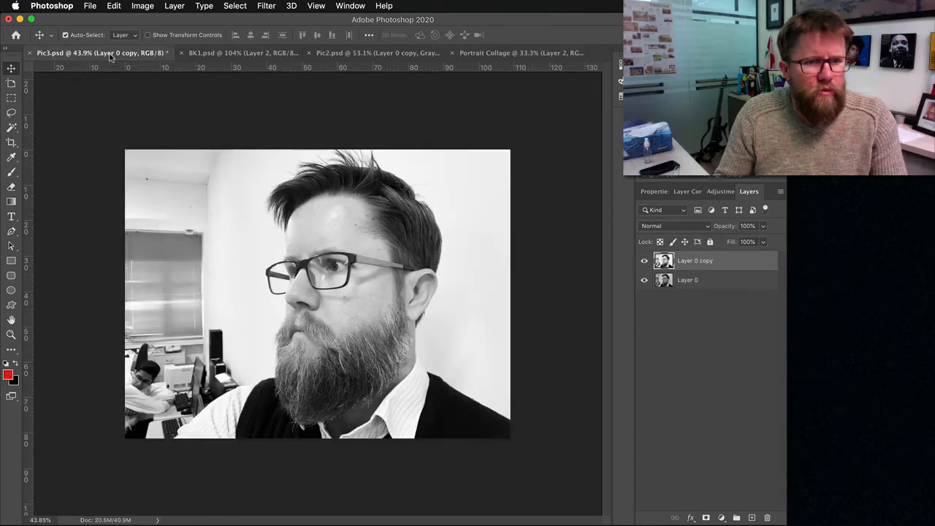
# Back in BK1, select the nose-and-beard rectangle from Layer 0 copy and copy it onto Layer 3.
pyautogui.click(235, 53)
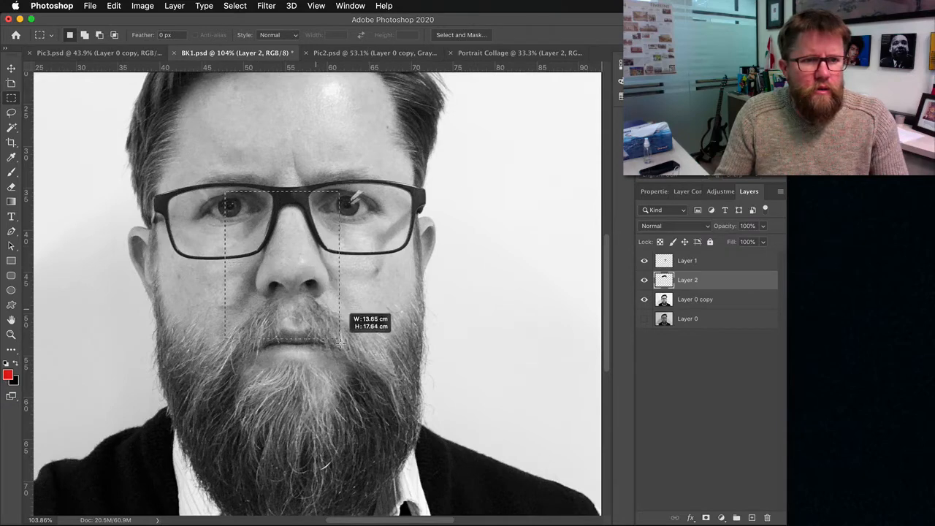
pyautogui.moveTo(342, 343); pyautogui.dragTo(354, 380)
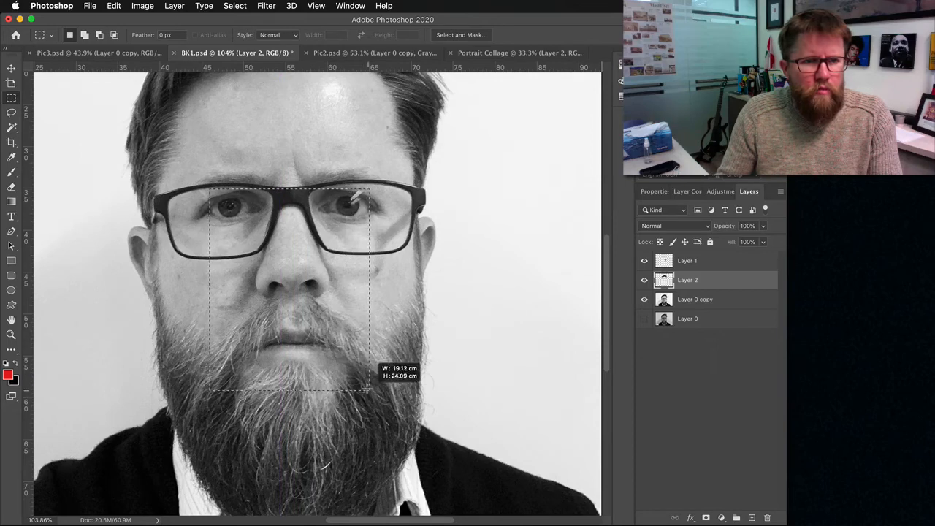
pyautogui.moveTo(368, 392); pyautogui.dragTo(371, 387)
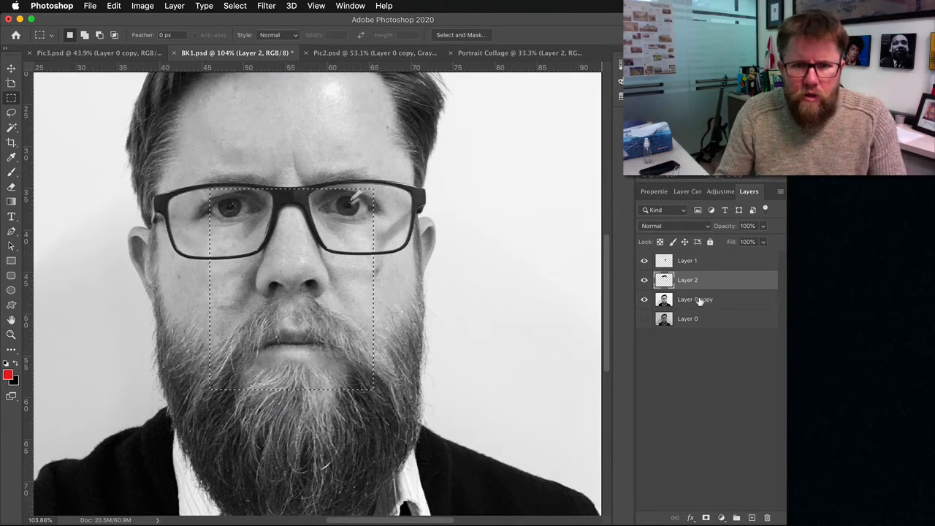
pyautogui.click(695, 298)
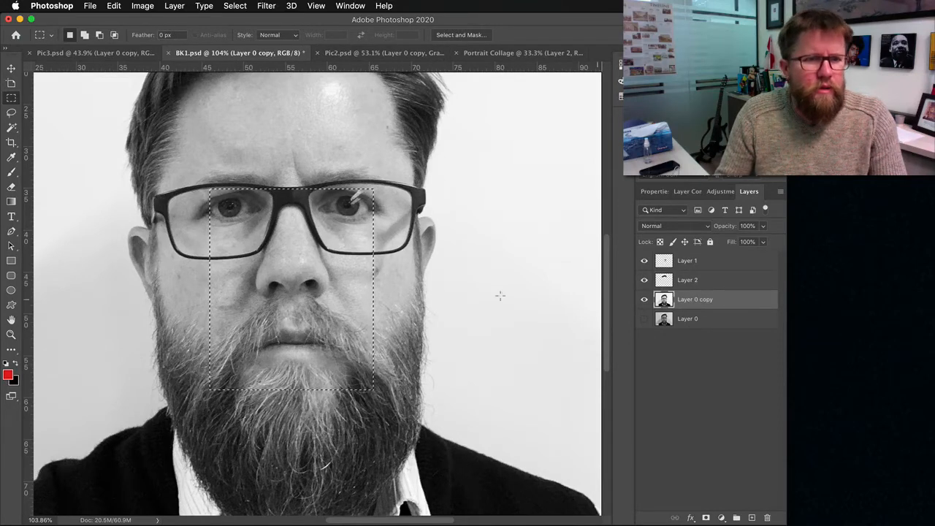
pyautogui.rightClick(292, 295)
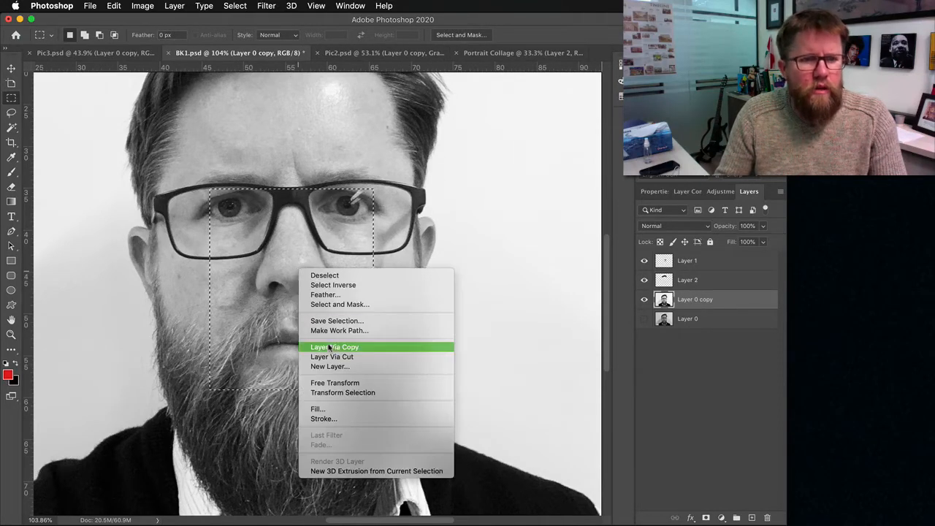
pyautogui.click(334, 346)
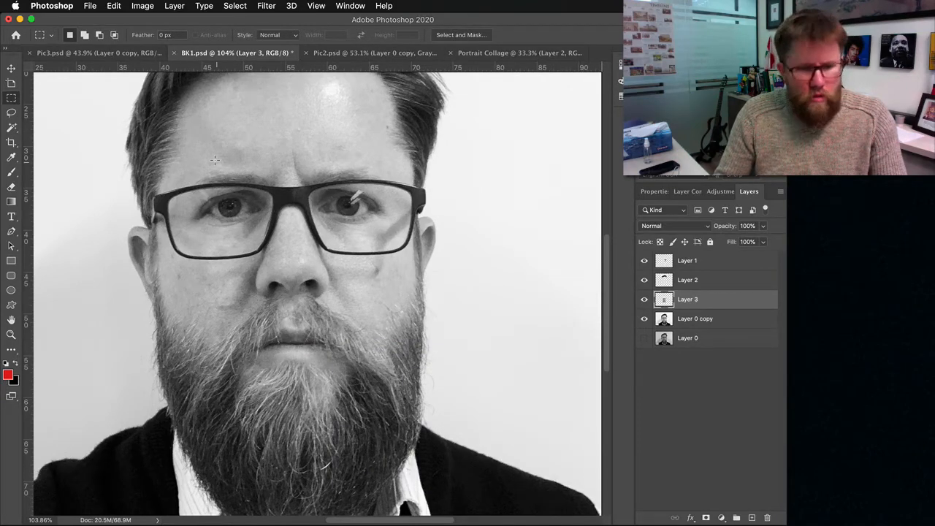
# Carry the nose piece onto the Portrait Collage page as Layer 3 and begin renaming it.
pyautogui.click(12, 69)
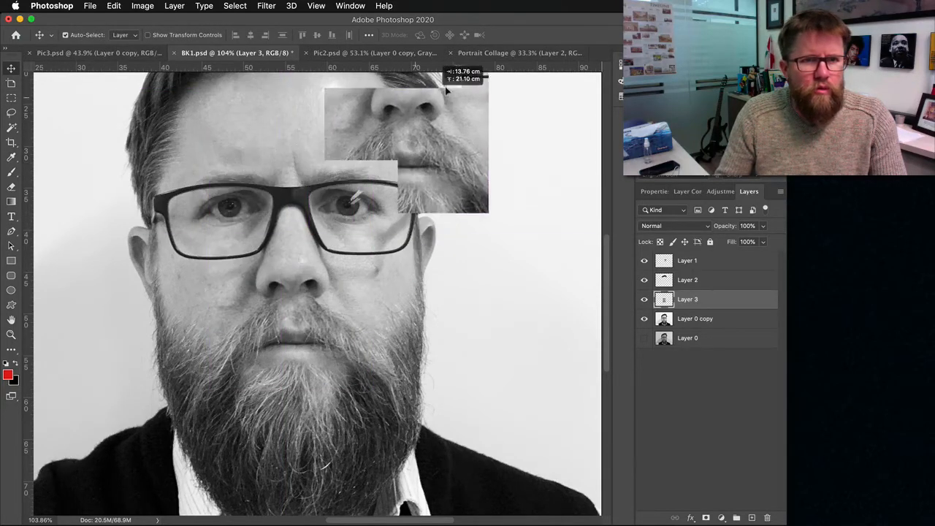
pyautogui.click(511, 53)
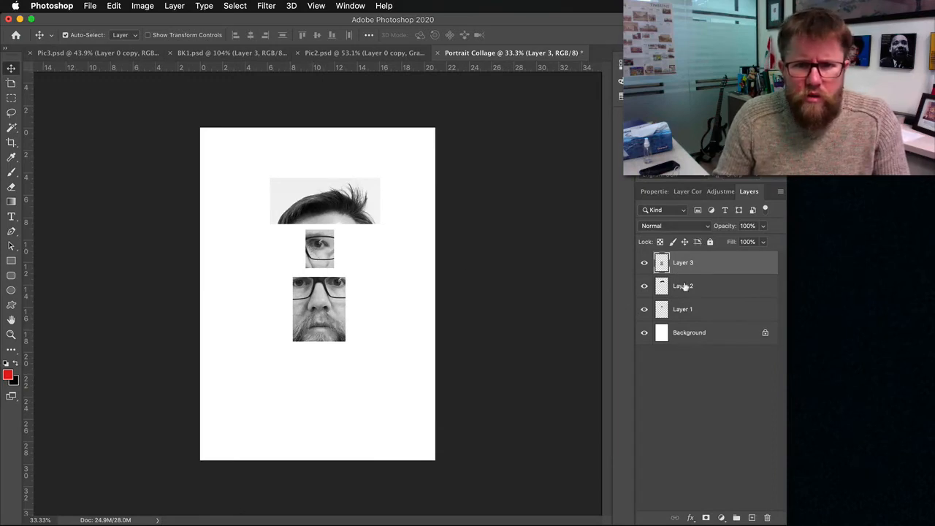
pyautogui.moveTo(693, 263)
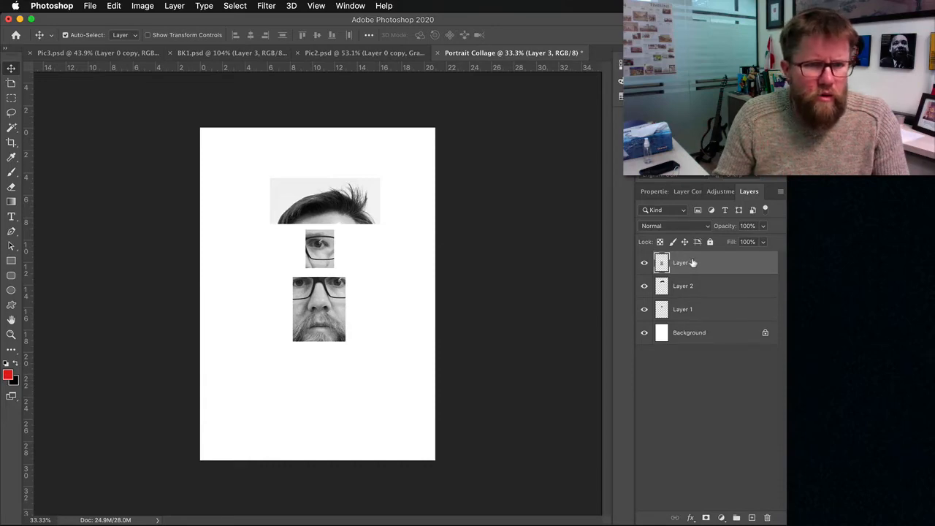
pyautogui.doubleClick(683, 263)
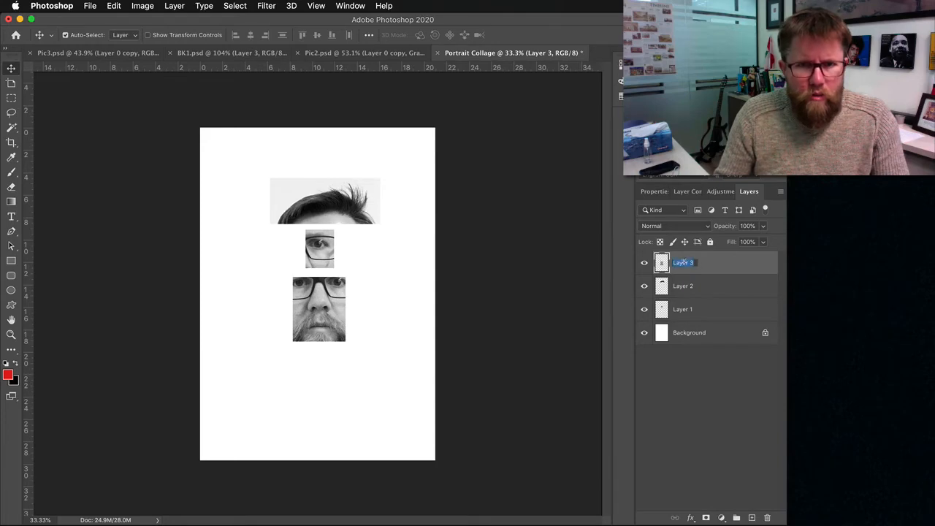
# Rename the collage layers to Nose, Hair and Eye.
pyautogui.write('Nose')
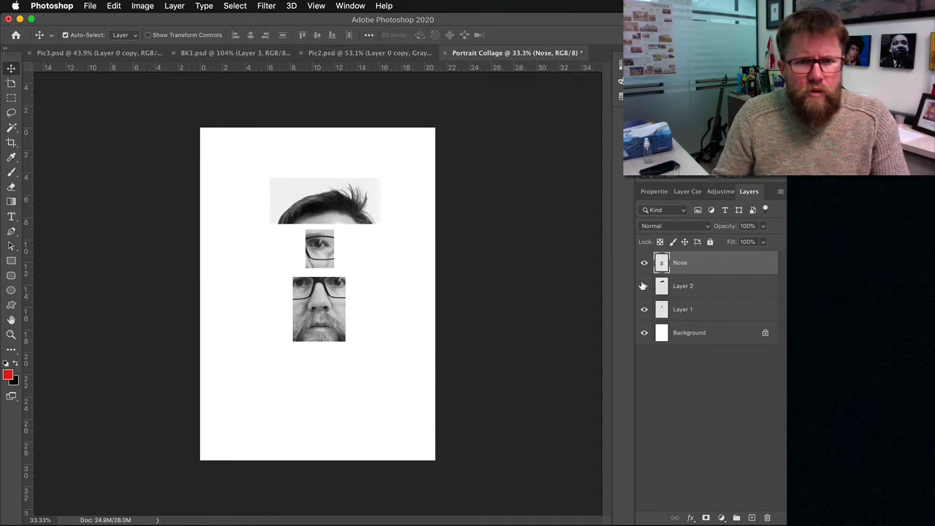
pyautogui.moveTo(643, 284)
pyautogui.write('Hair')
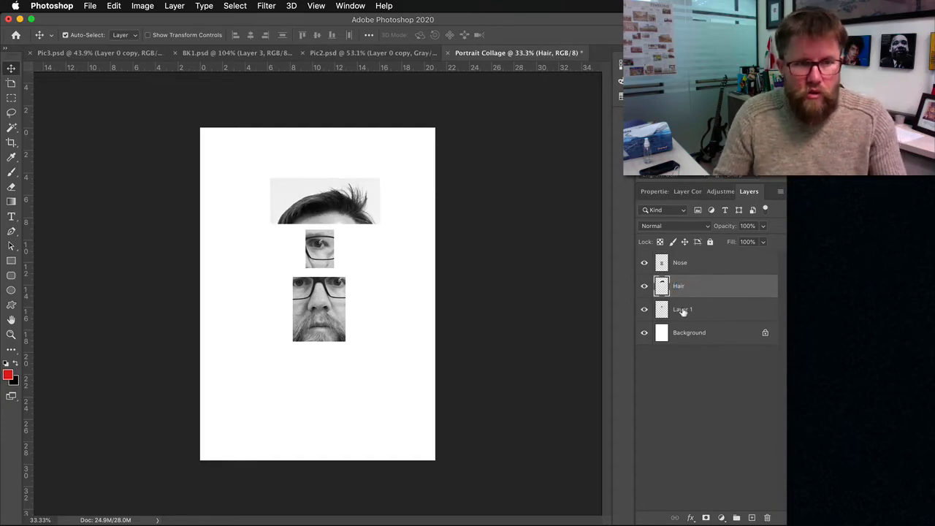
pyautogui.click(644, 309)
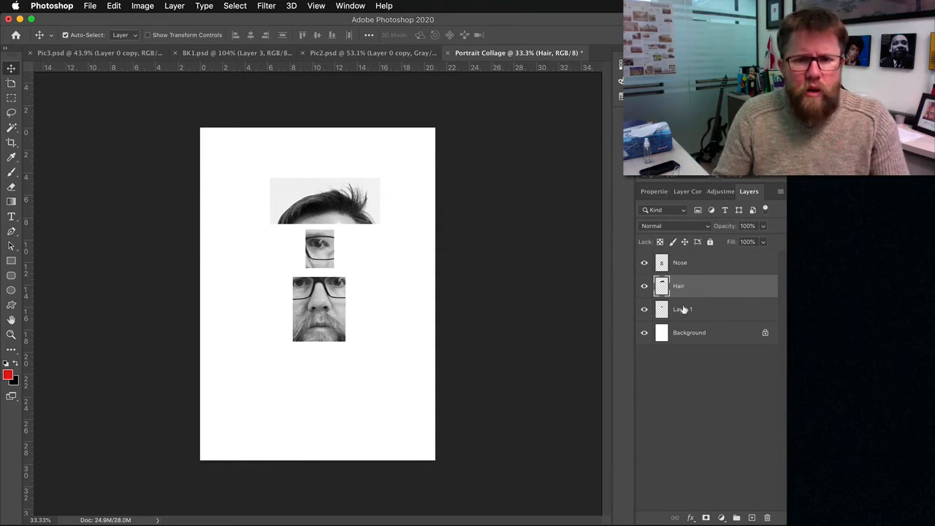
pyautogui.doubleClick(682, 310)
pyautogui.write('Eye')
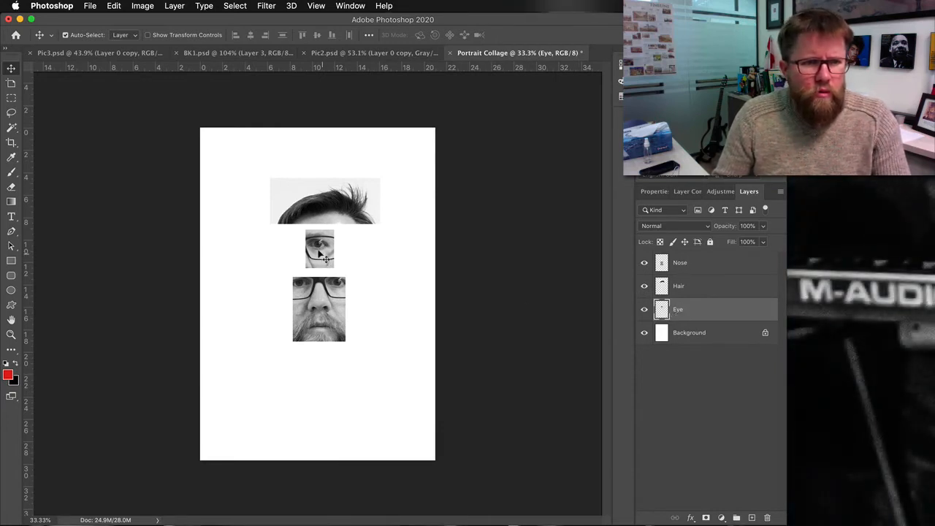
# Stack the Nose layer beneath Hair and Eye and slide the eye piece onto the nose piece's corner.
pyautogui.moveTo(319, 249); pyautogui.dragTo(324, 295)
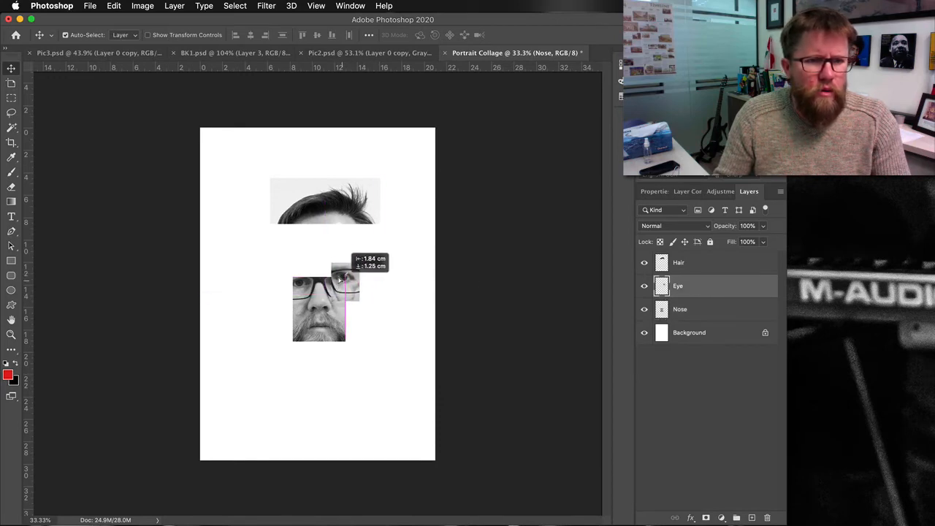
pyautogui.moveTo(339, 292); pyautogui.dragTo(338, 280)
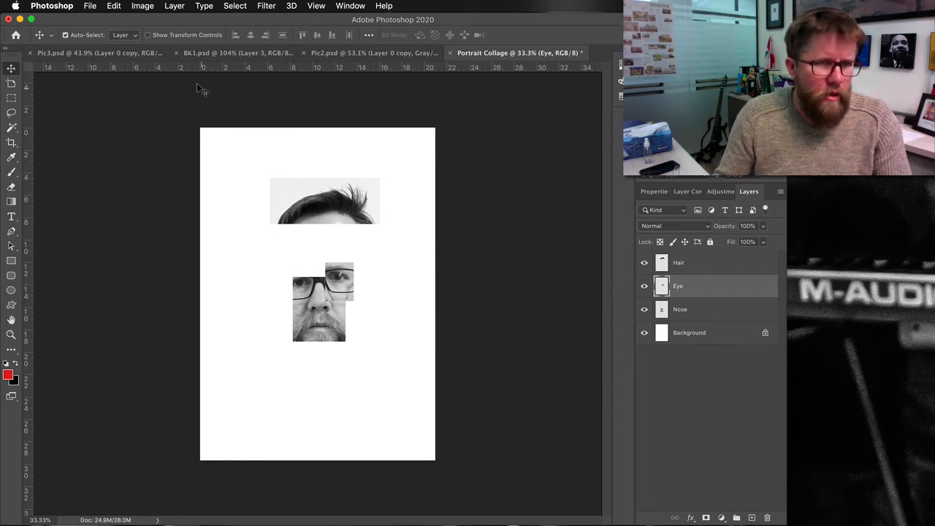
# Enlarge the eye piece with Free Transform and reposition it over the nose piece's upper right.
pyautogui.click(114, 6)
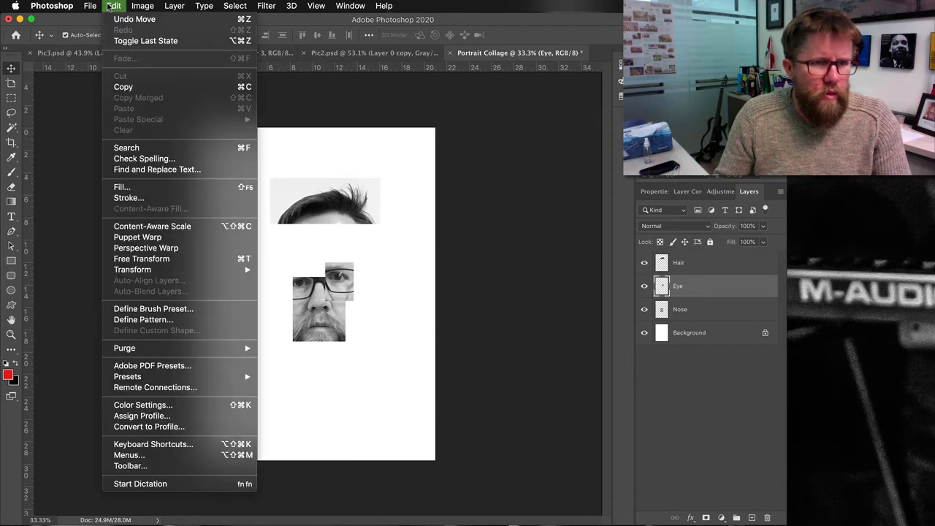
pyautogui.moveTo(142, 258)
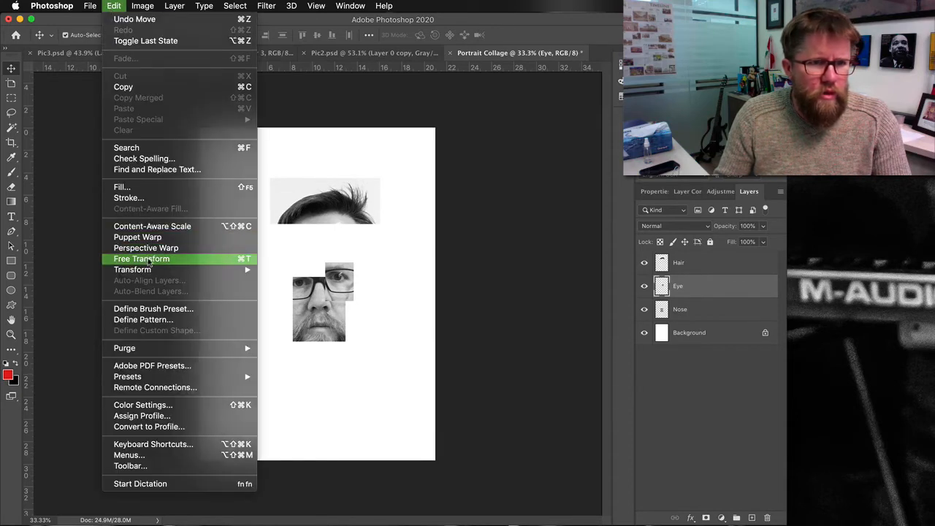
pyautogui.click(140, 259)
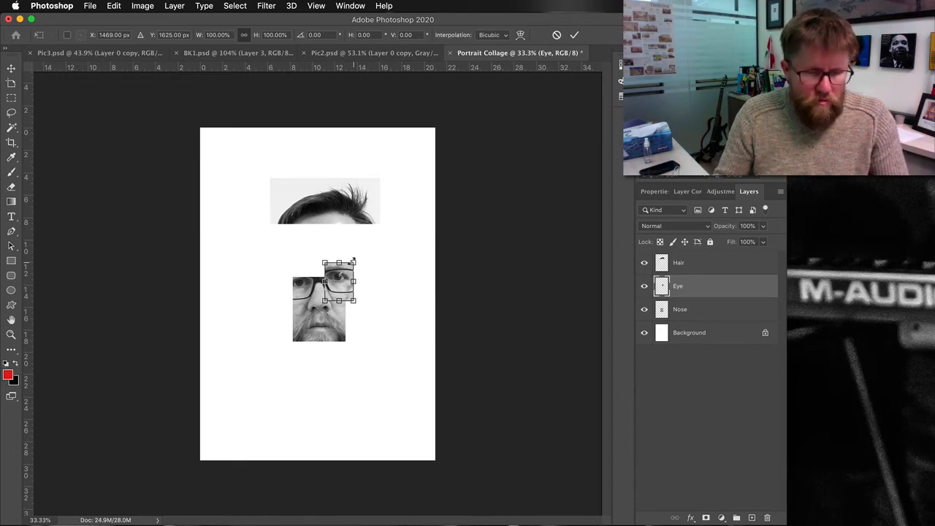
pyautogui.moveTo(354, 261); pyautogui.dragTo(372, 240)
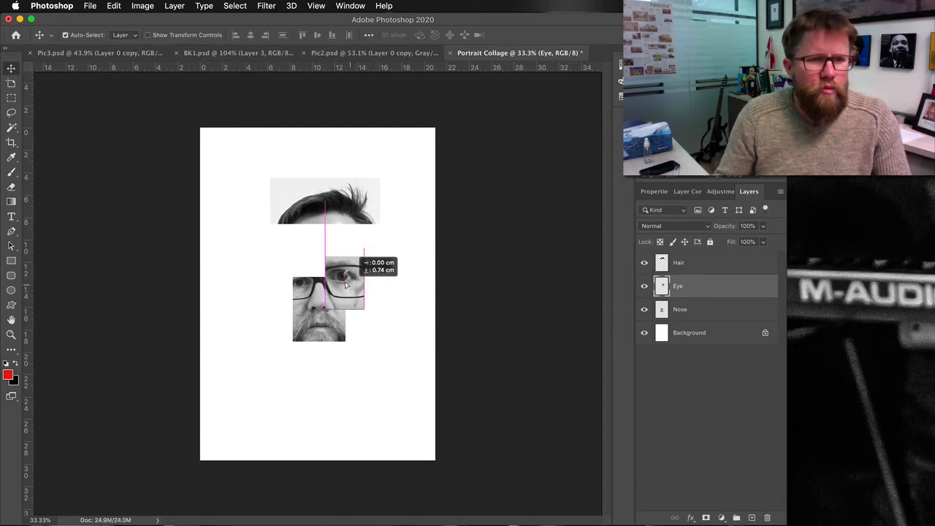
pyautogui.moveTo(343, 277); pyautogui.dragTo(328, 300)
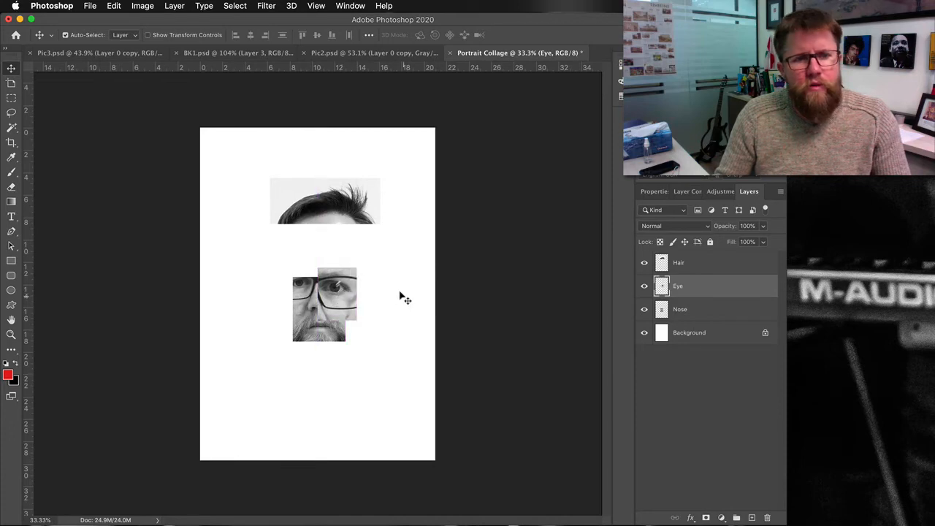
pyautogui.moveTo(333, 207)
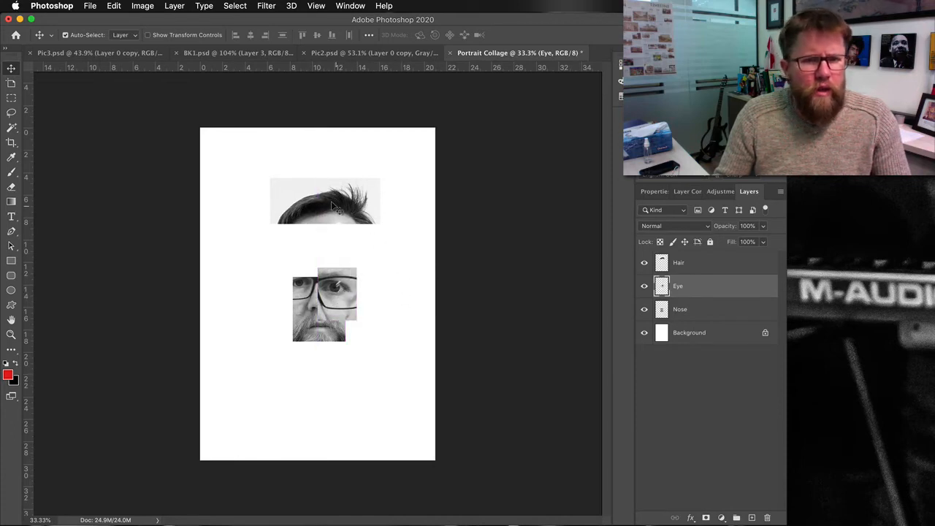
# Move the Hair piece down and slightly left to sit just above the eye pieces.
pyautogui.click(678, 263)
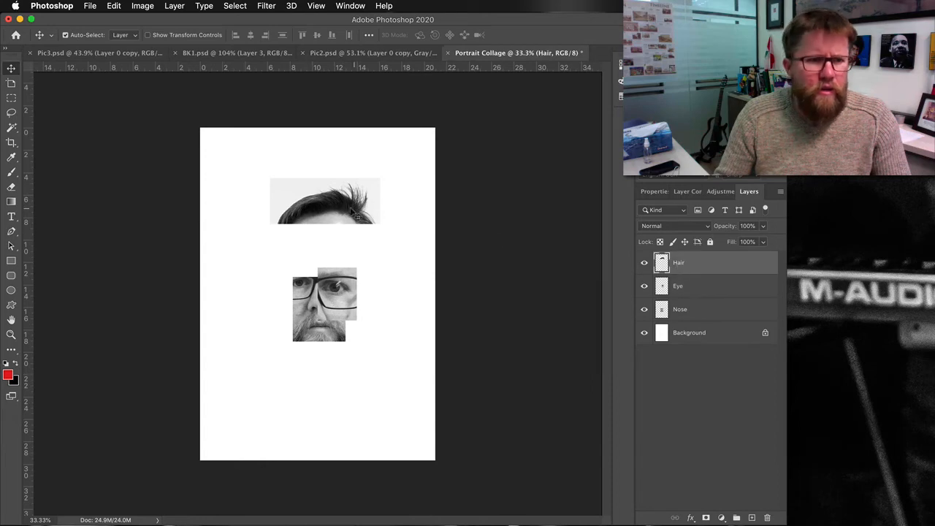
pyautogui.moveTo(324, 201); pyautogui.dragTo(307, 255)
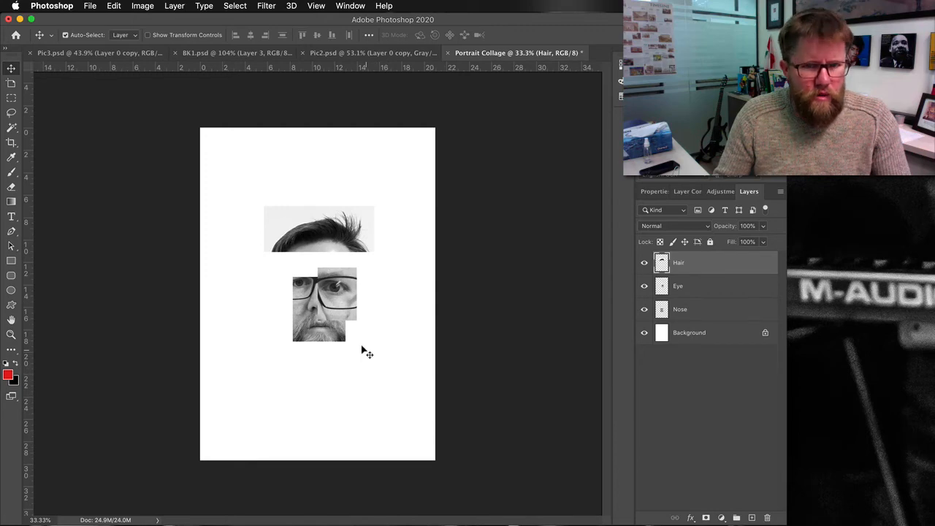
# Bring an ear piece and a Pic1 side-profile crop into the collage, then show Pic2.psd.
pyautogui.click(99, 53)
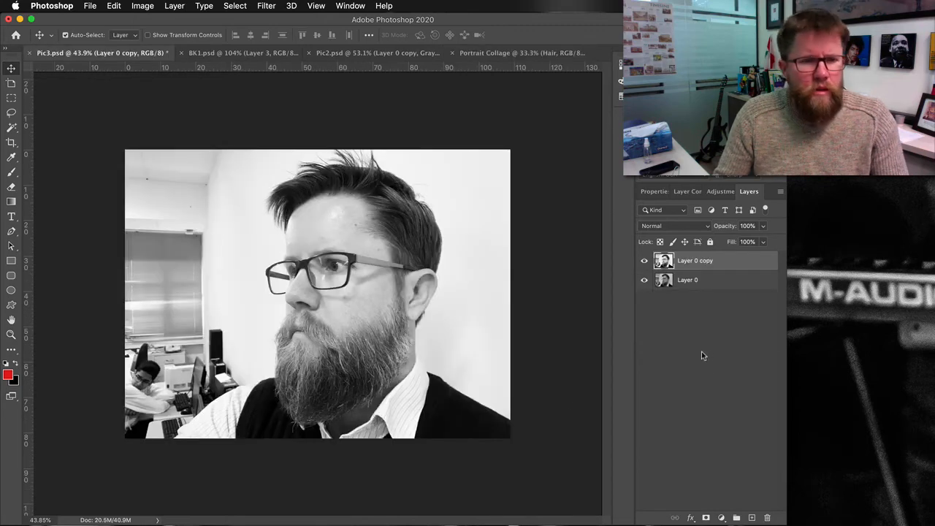
pyautogui.moveTo(552, 400)
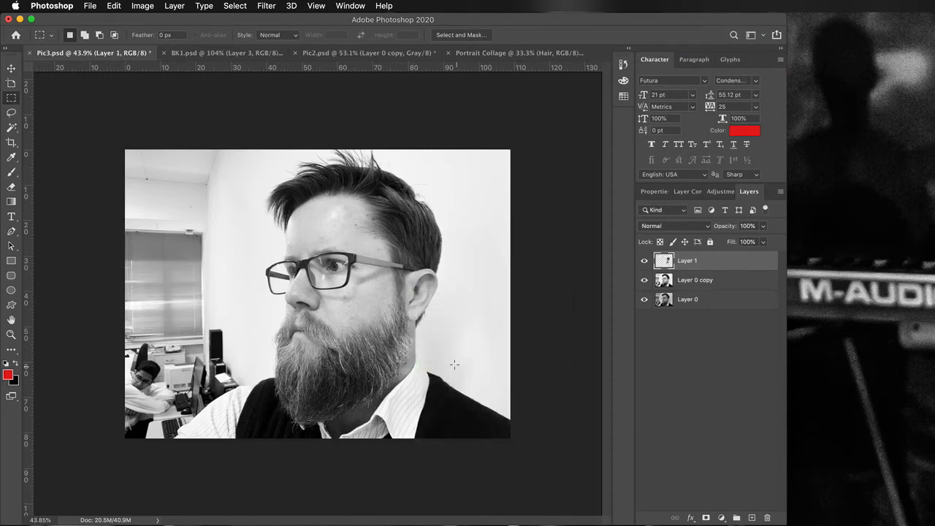
pyautogui.click(511, 53)
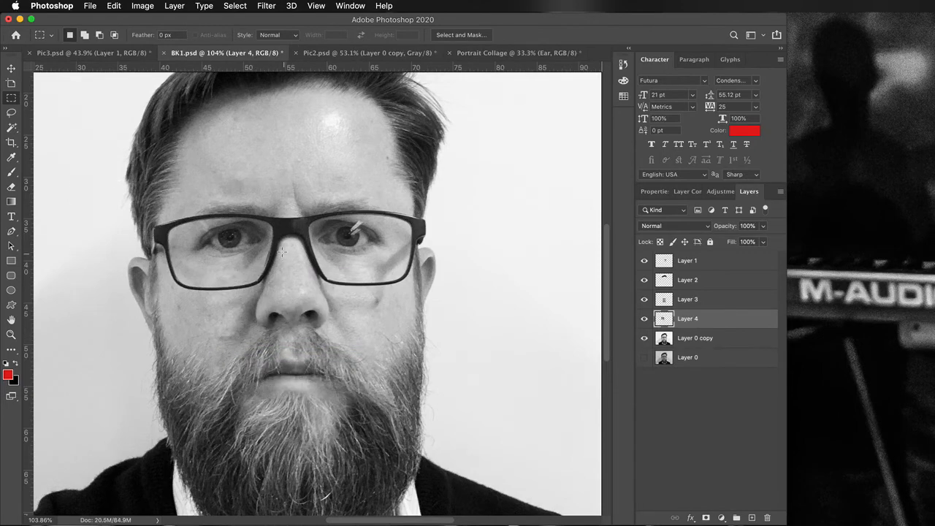
pyautogui.click(509, 52)
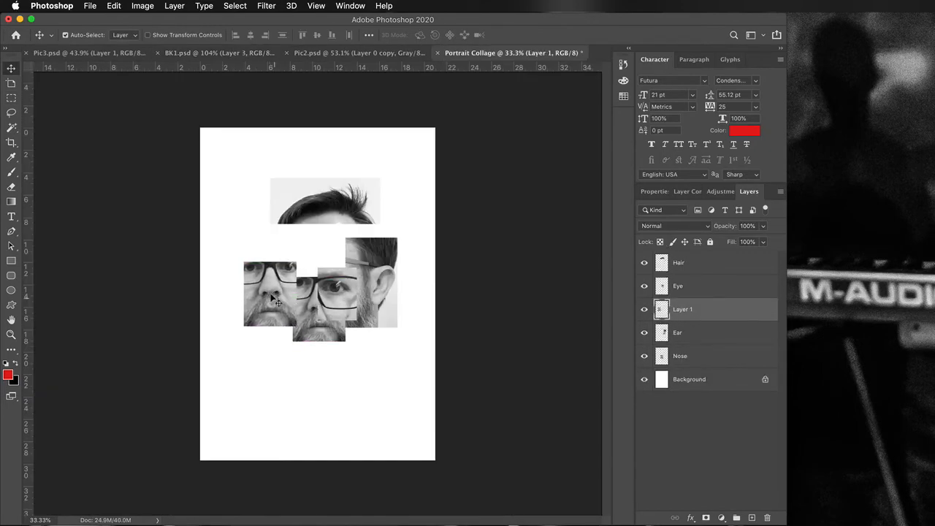
pyautogui.click(211, 53)
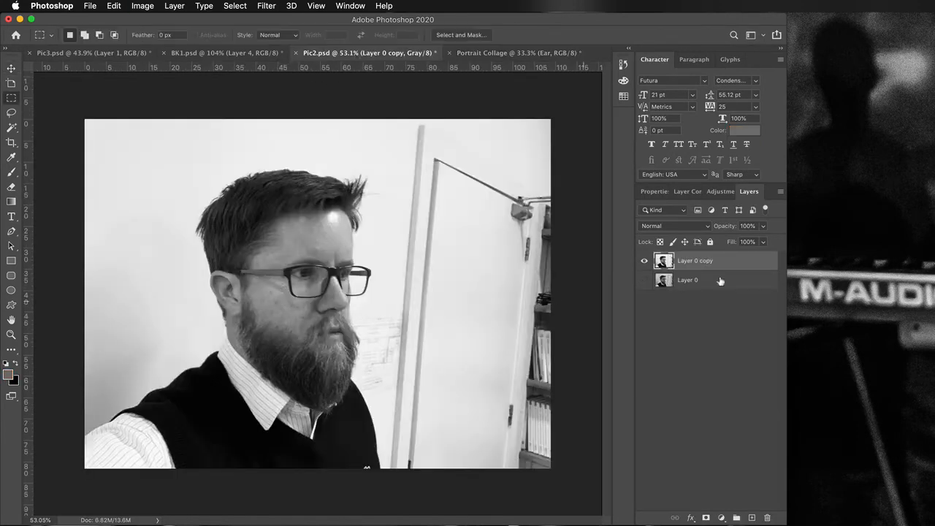
# Copy the Pic2 beard selection into the collage as a Beard layer, select Nose, show Pic2 again.
pyautogui.moveTo(212, 321); pyautogui.dragTo(325, 380)
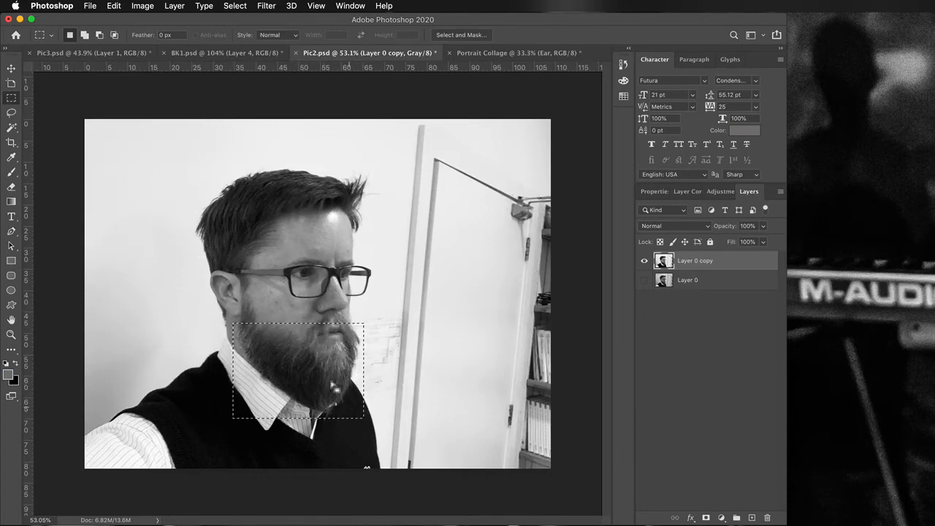
pyautogui.click(506, 52)
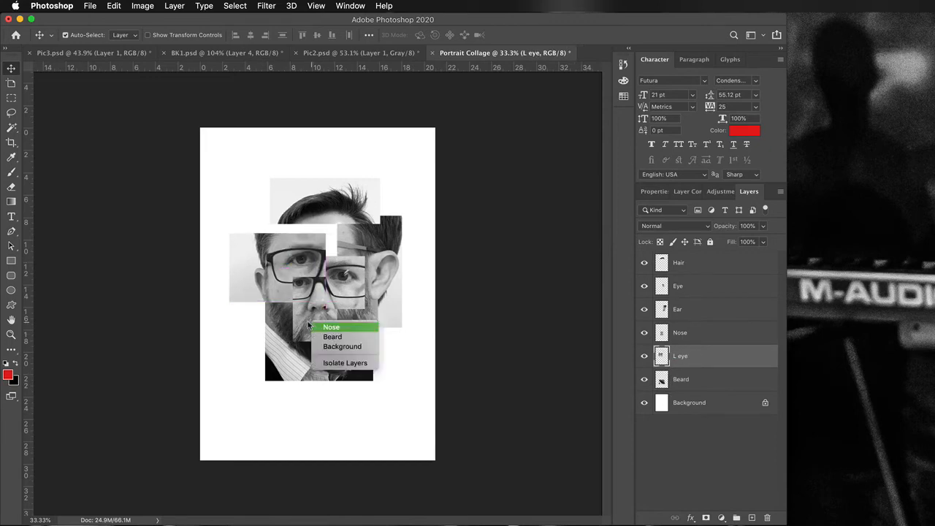
pyautogui.click(330, 327)
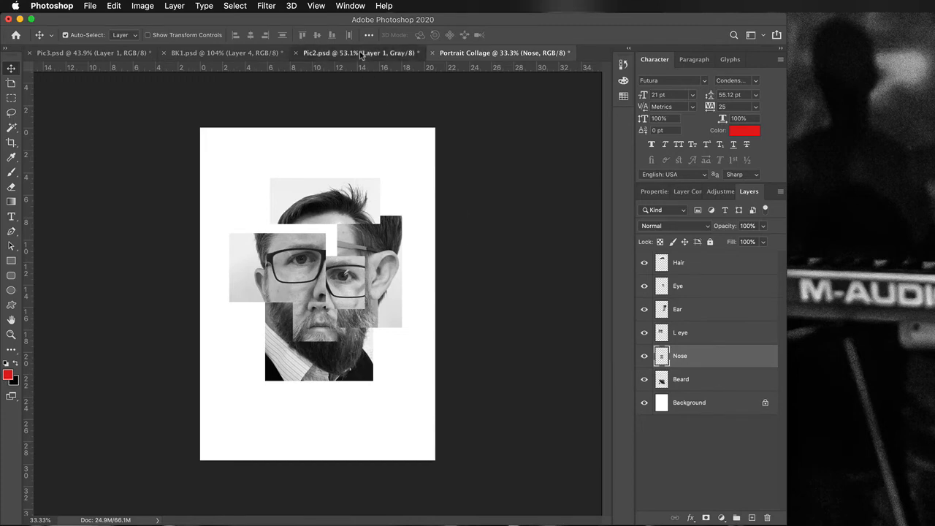
pyautogui.click(357, 52)
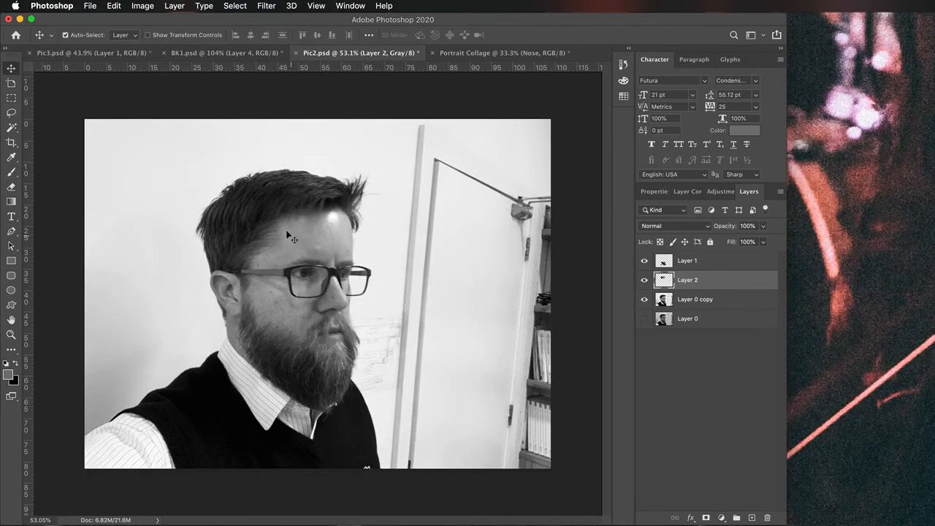
# Add the Pic2 forehead crop to the collage, select the L eye layer, show BK1.psd.
pyautogui.click(503, 53)
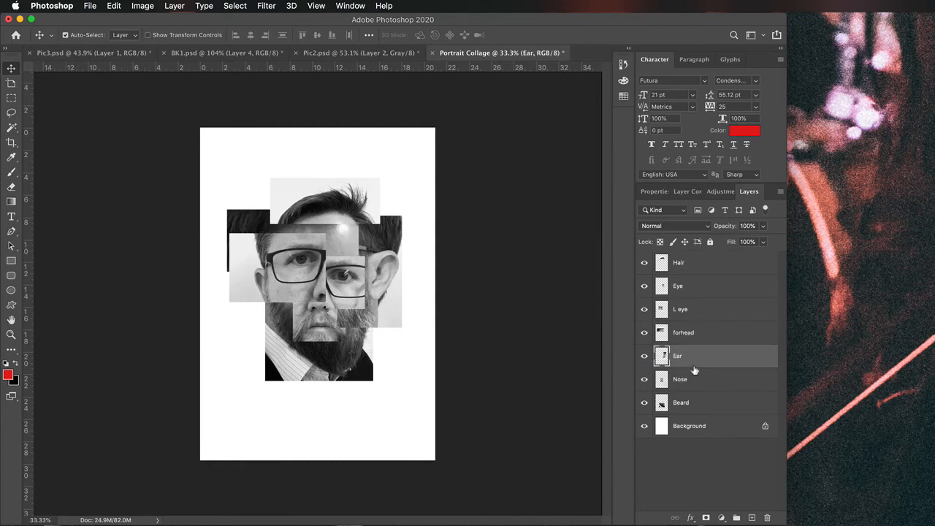
pyautogui.click(680, 310)
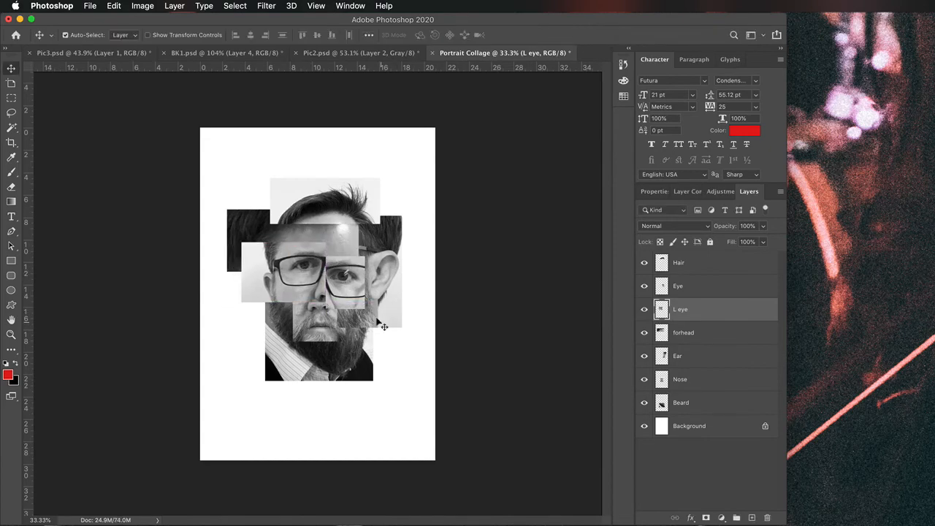
pyautogui.click(220, 53)
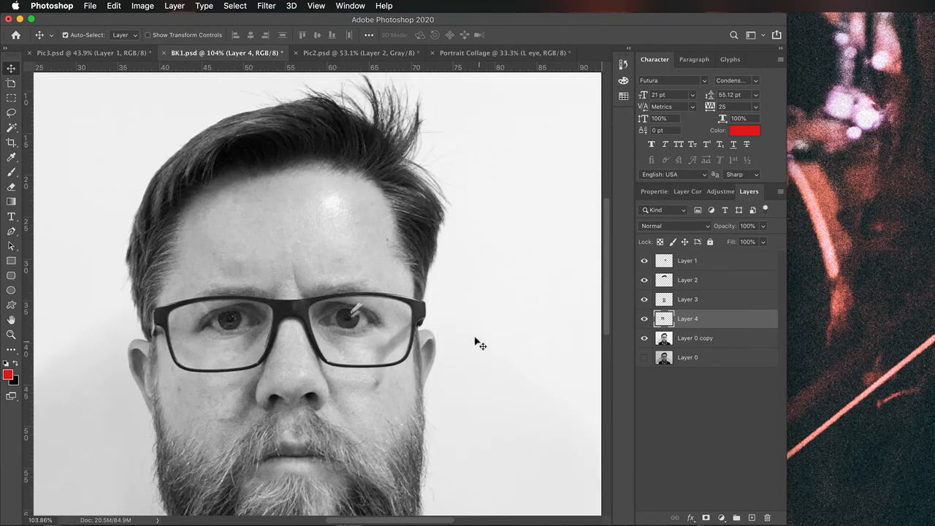
# Copy a Pic2 side-of-face selection onto its own Layer 1 via Layer Via Copy, then show Pic1.psd.
pyautogui.click(356, 52)
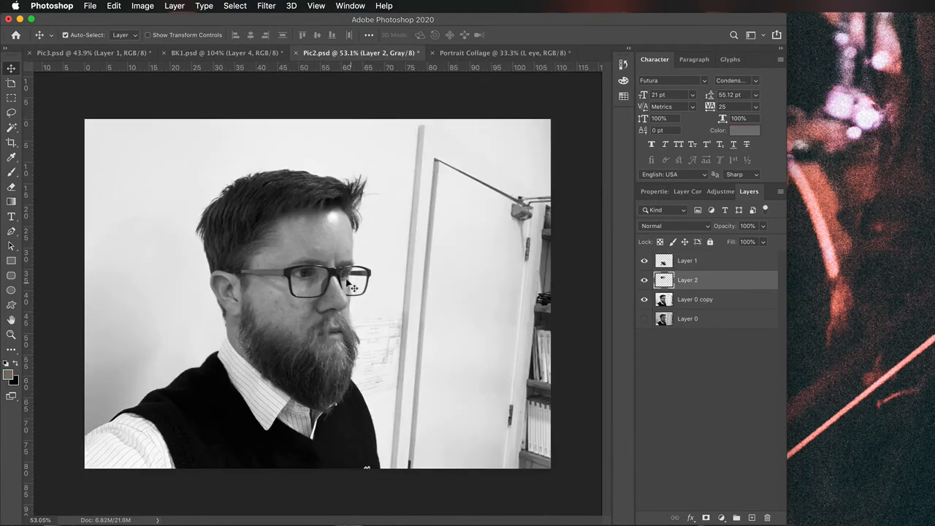
pyautogui.rightClick(227, 285)
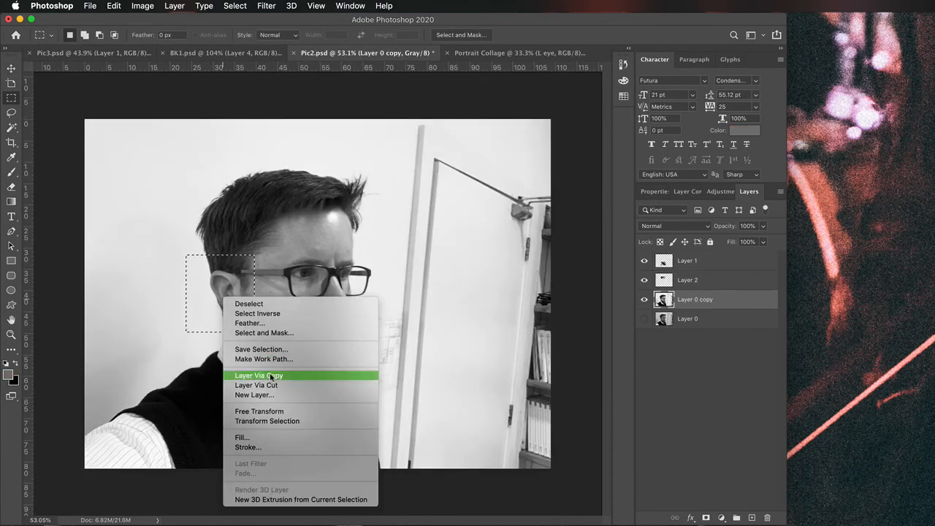
pyautogui.click(257, 374)
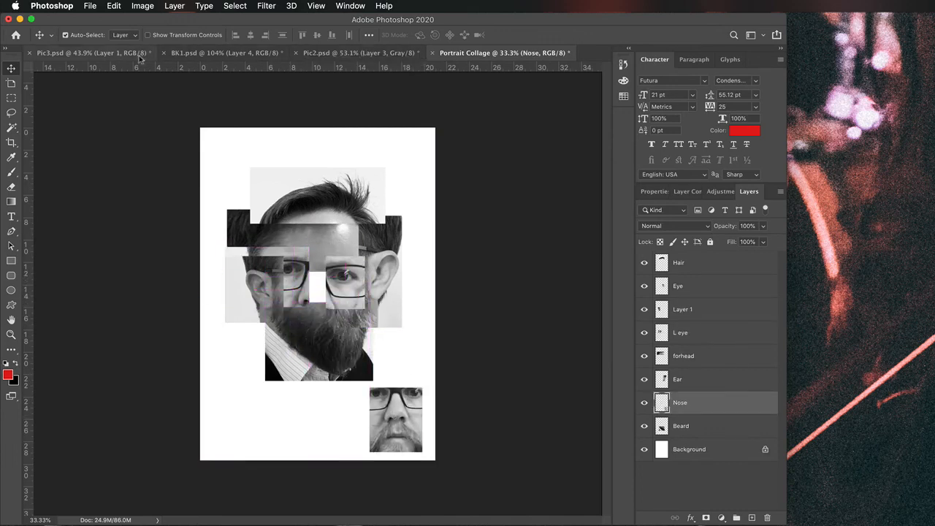
pyautogui.click(88, 52)
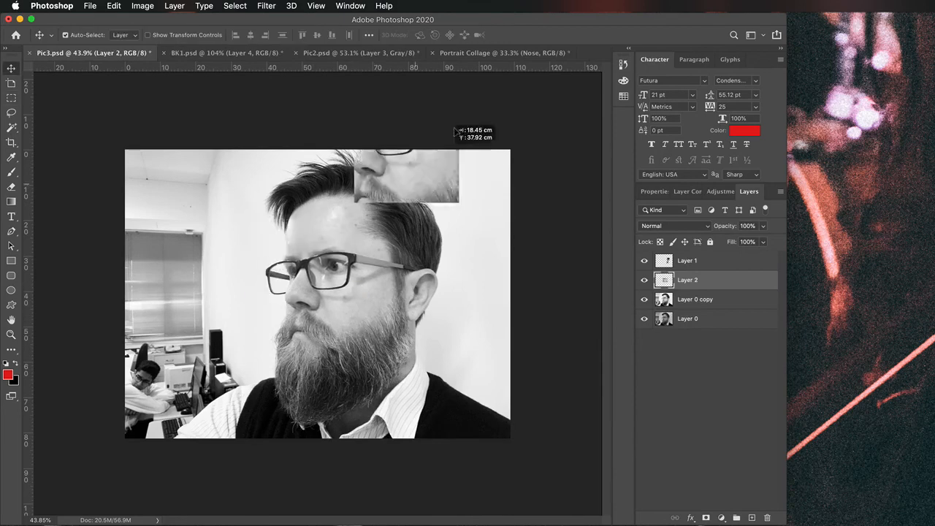
# Place the Pic1 shoulders-and-beard crop under Beard, rename the spare piece R ear, select the Eye layer.
pyautogui.click(504, 53)
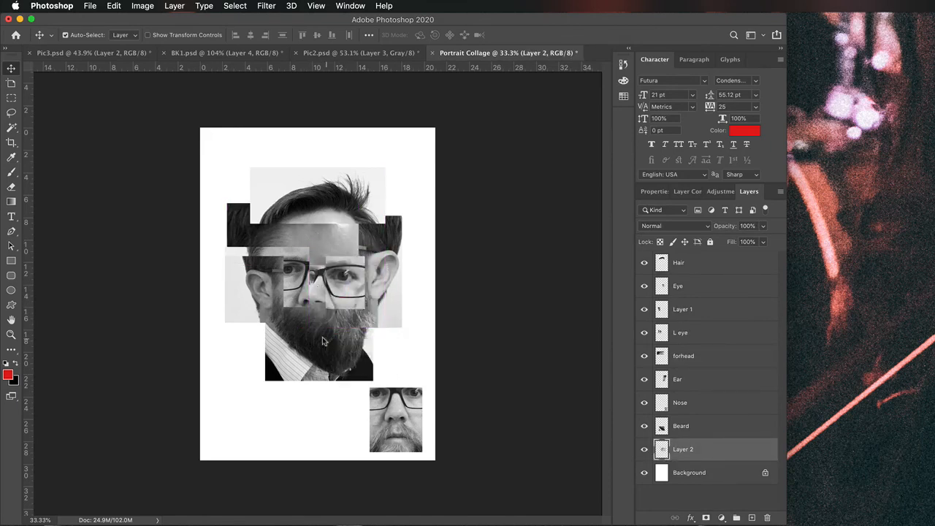
pyautogui.doubleClick(682, 310)
pyautogui.write('L ear')
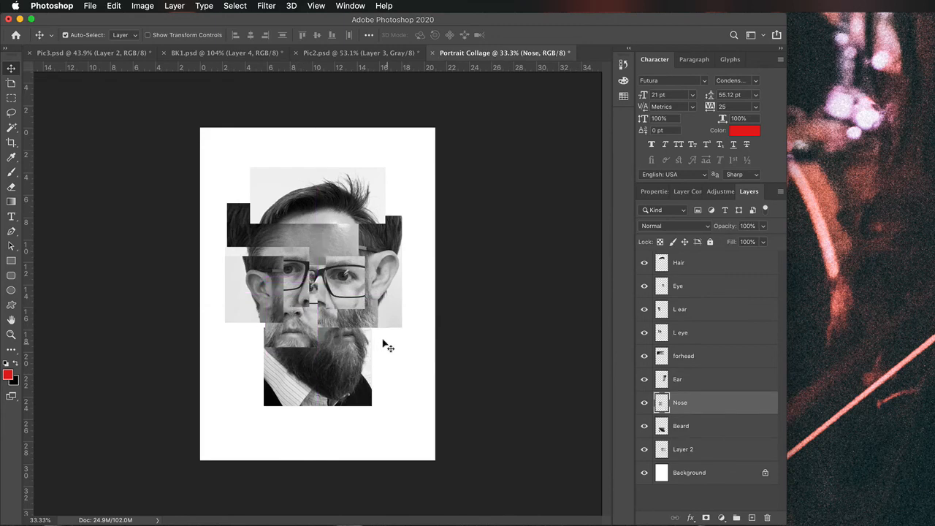
pyautogui.moveTo(348, 276)
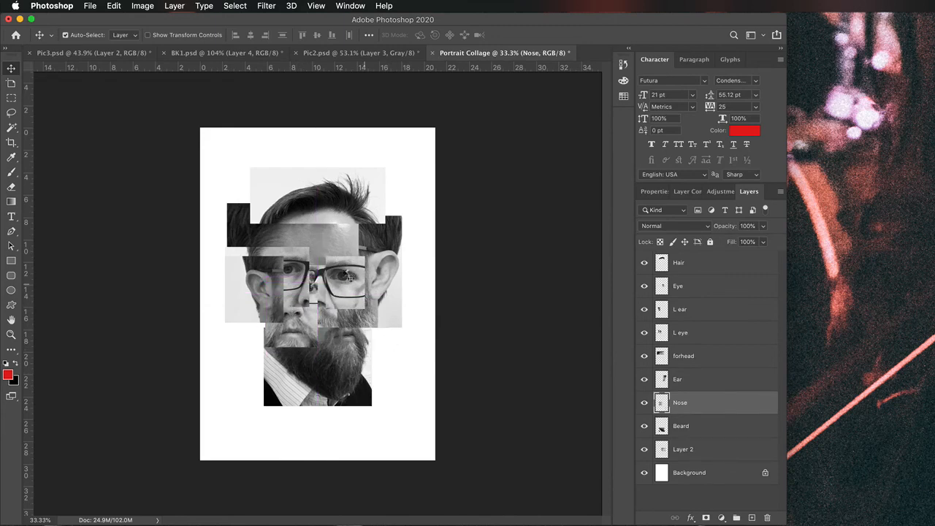
pyautogui.click(678, 285)
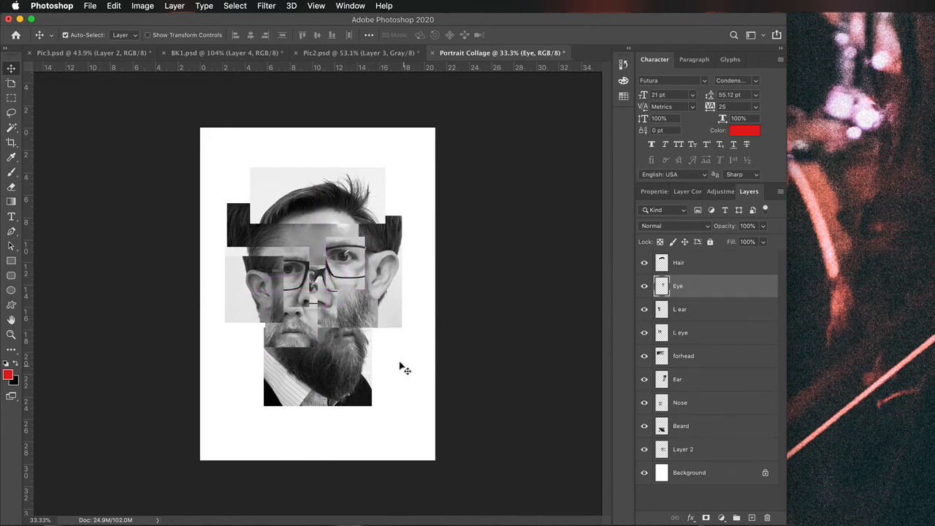